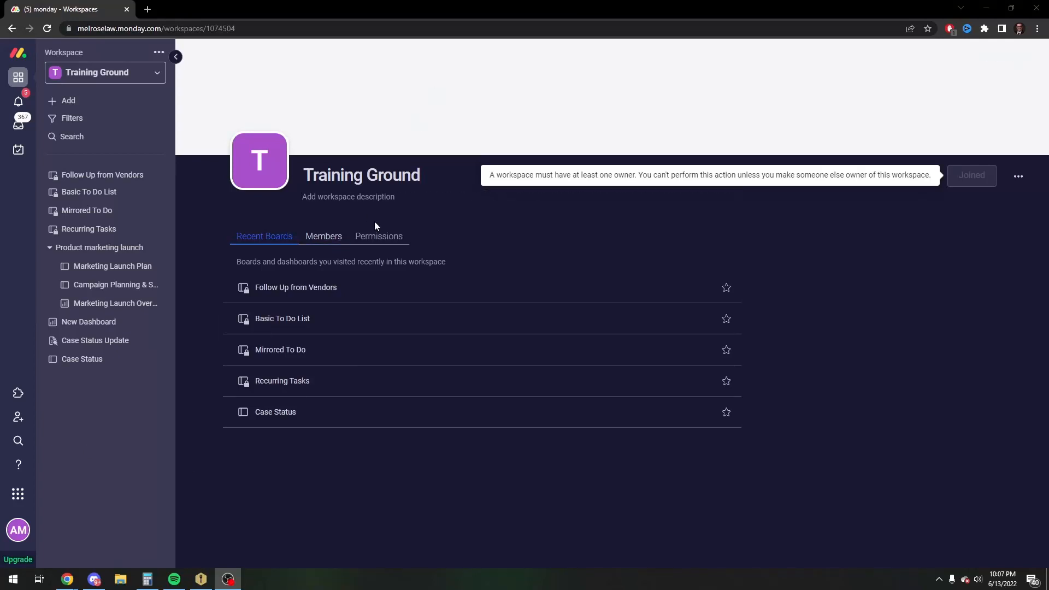
mouse_move(72, 136)
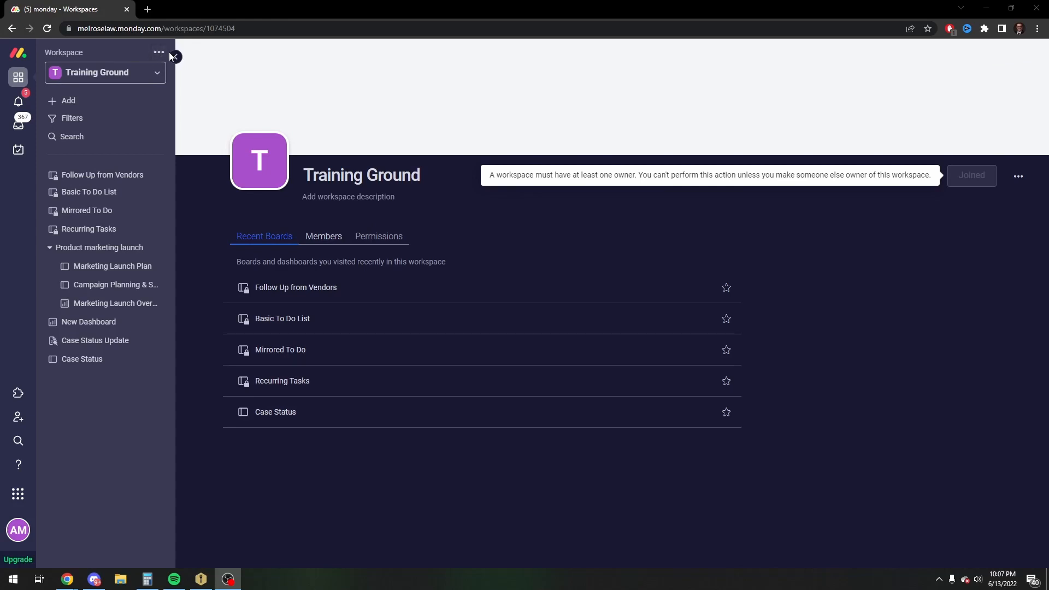
mouse_move(634, 233)
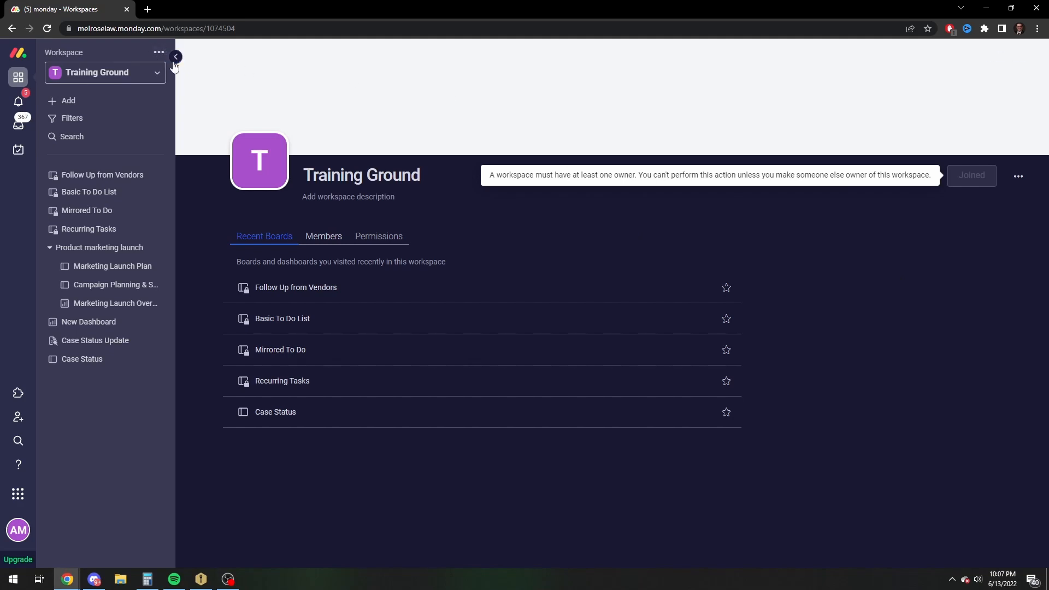
Open the Training Ground workspace's options menu from the sidebar
click(159, 53)
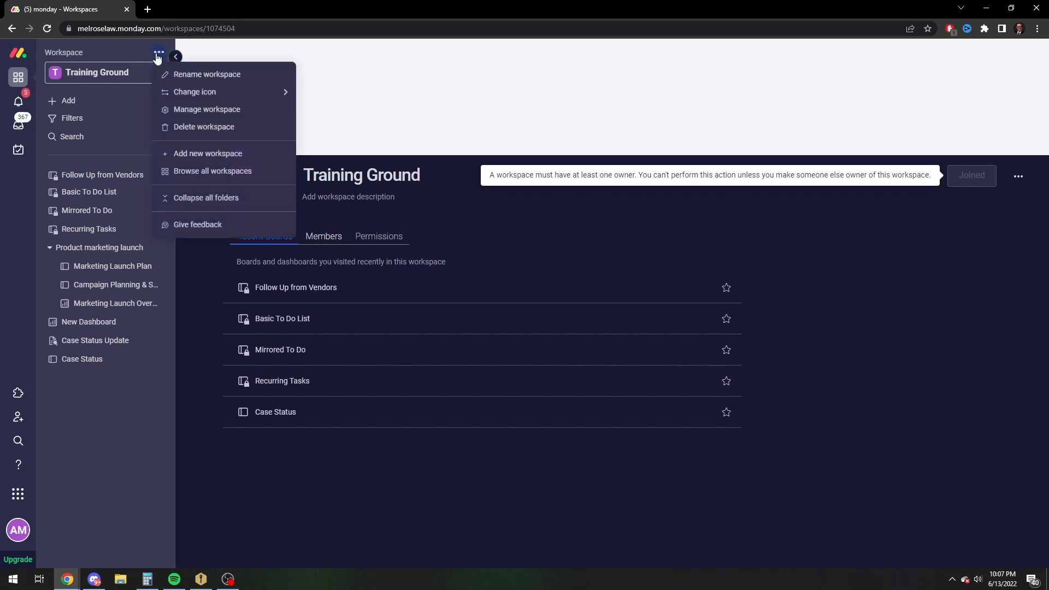
Create a board named New Board with Private privacy in Training Ground
click(68, 101)
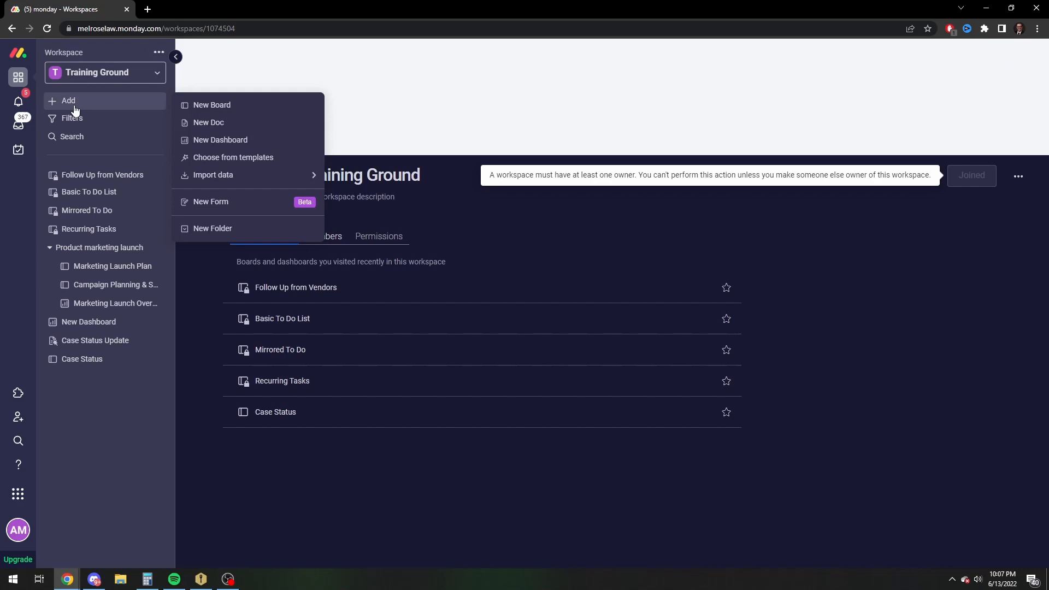
mouse_move(223, 105)
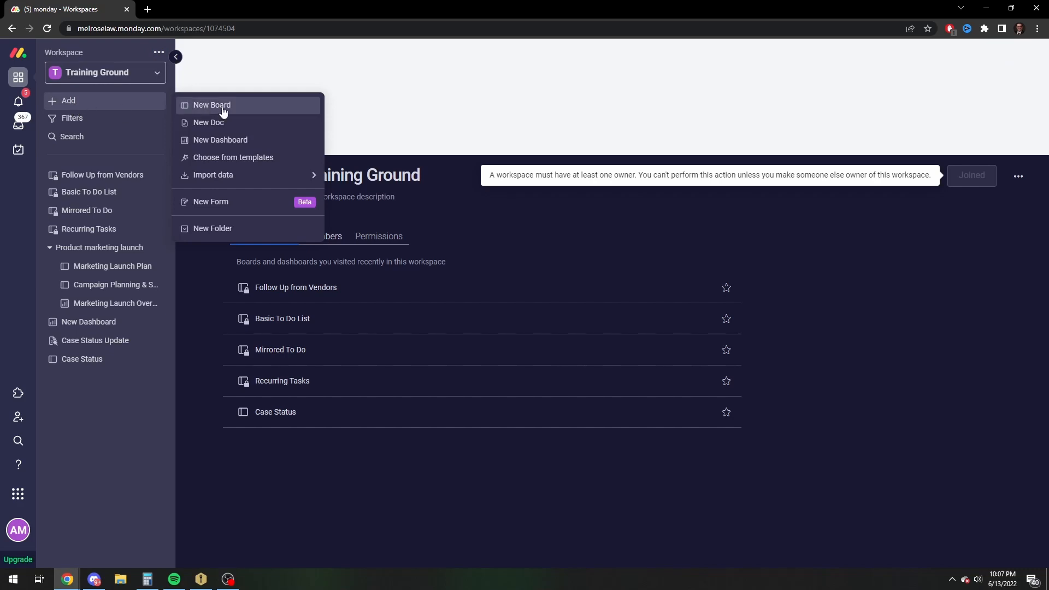
click(211, 104)
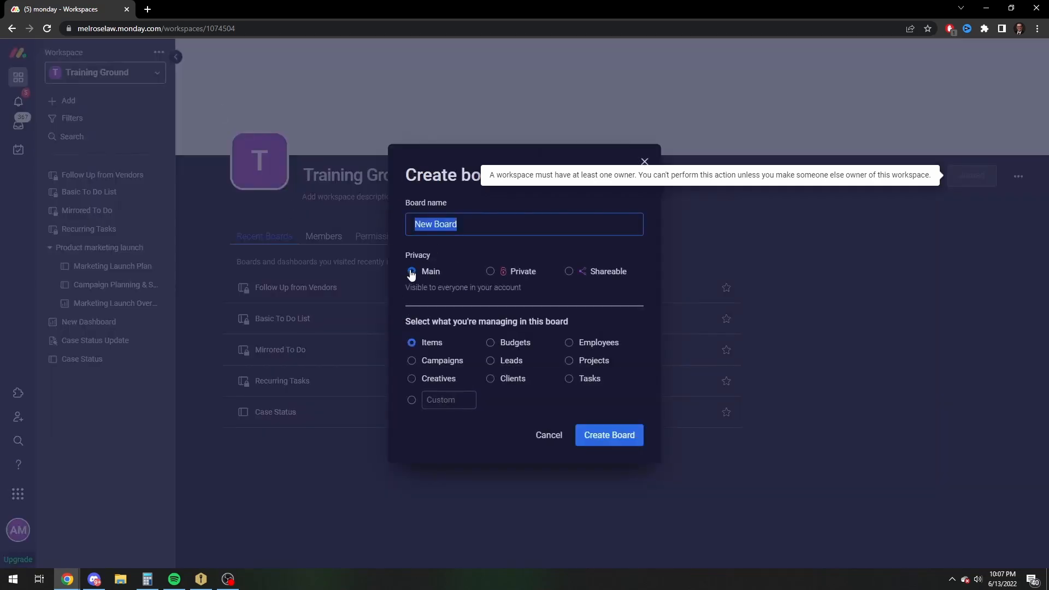
click(491, 271)
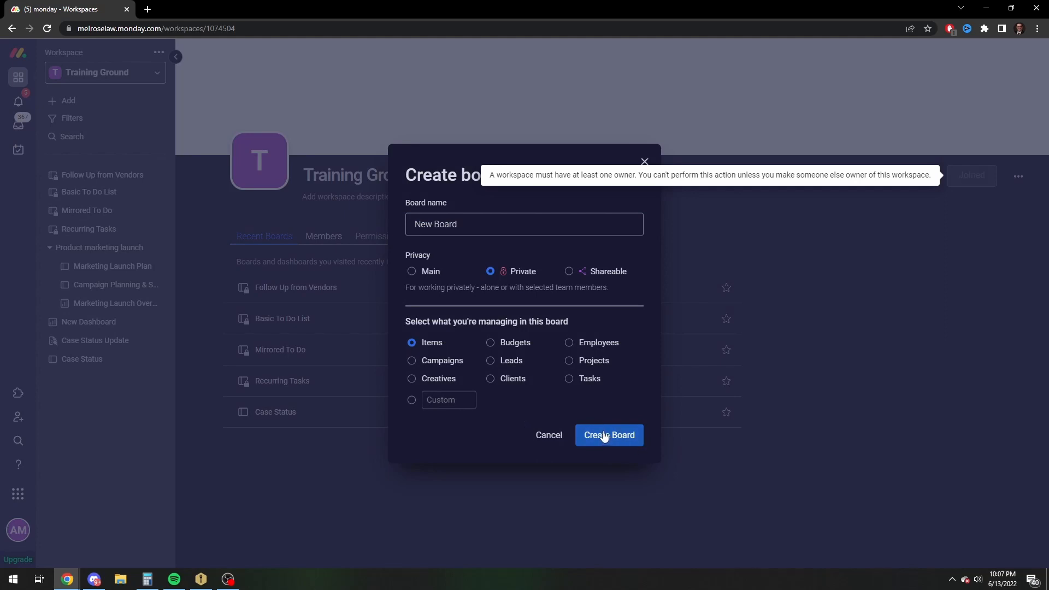
click(607, 435)
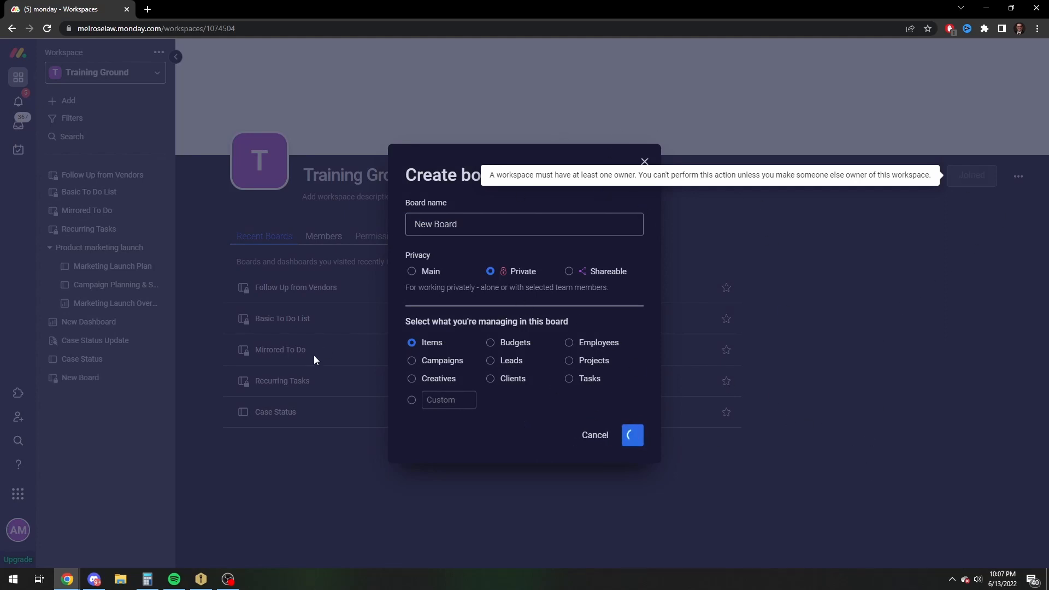
click(629, 434)
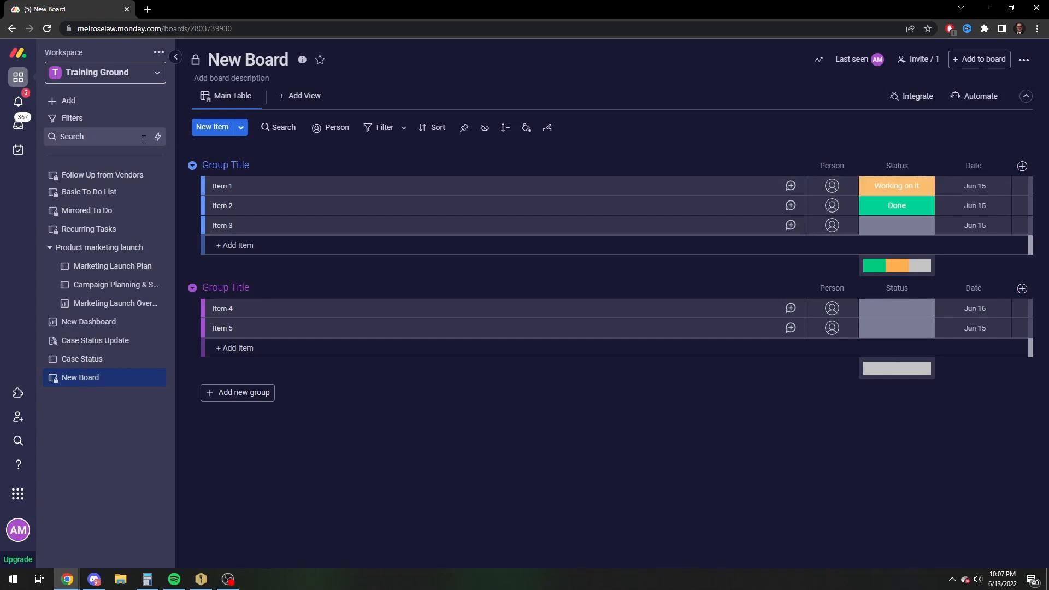
mouse_move(173, 152)
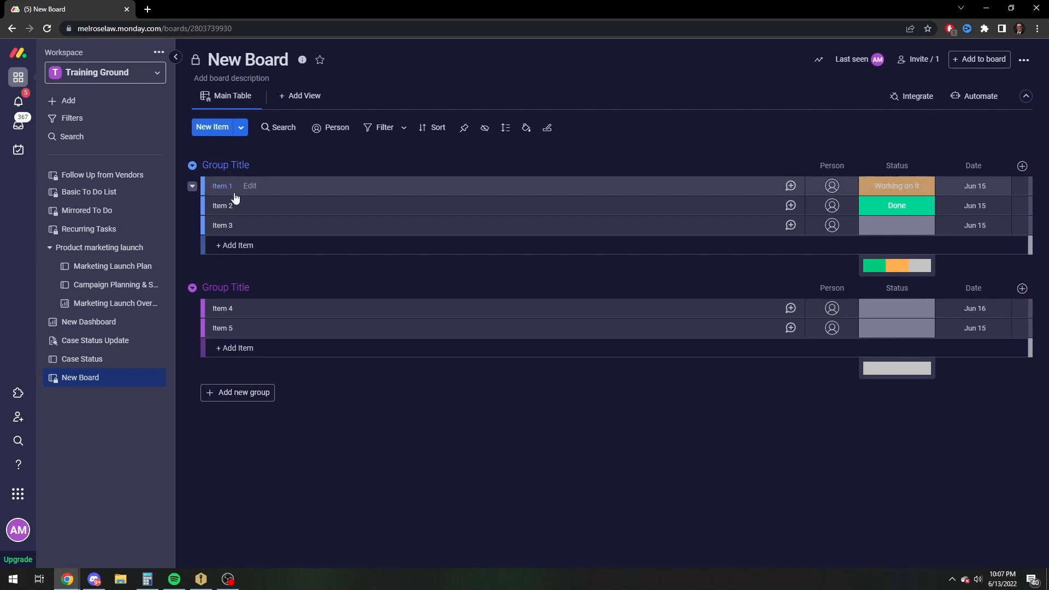
Rename Item 1 to 'First Task' and retitle the groups 'To do' and 'Urgent'
click(249, 186)
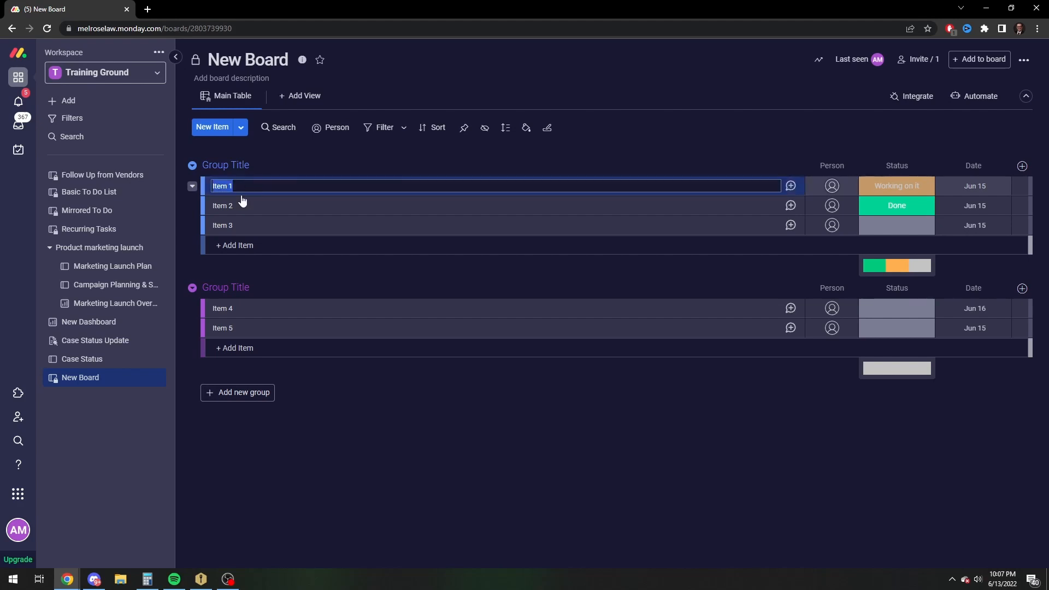
text(First Task)
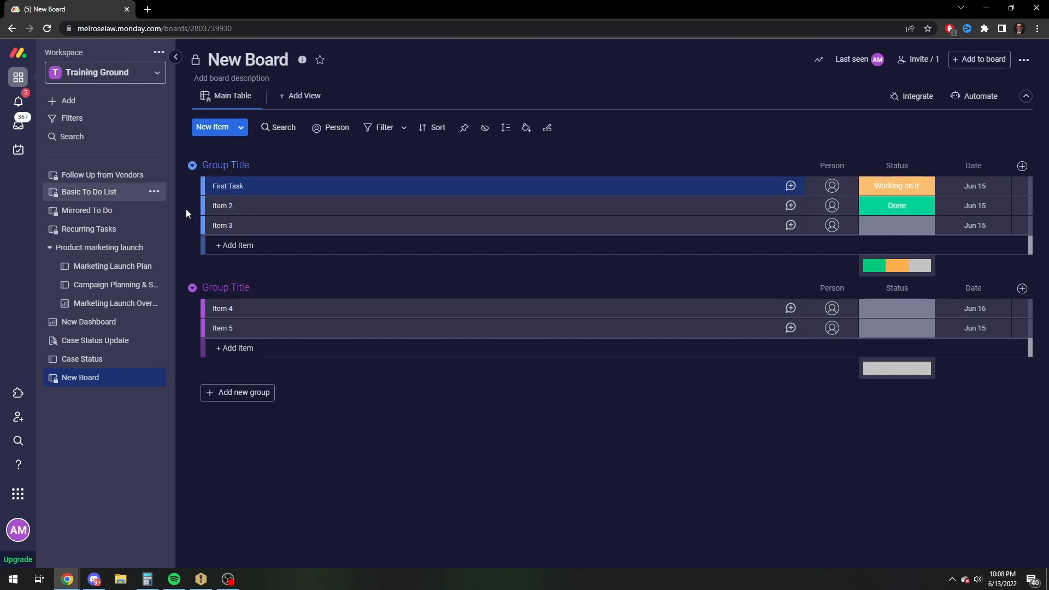
double_click(226, 164)
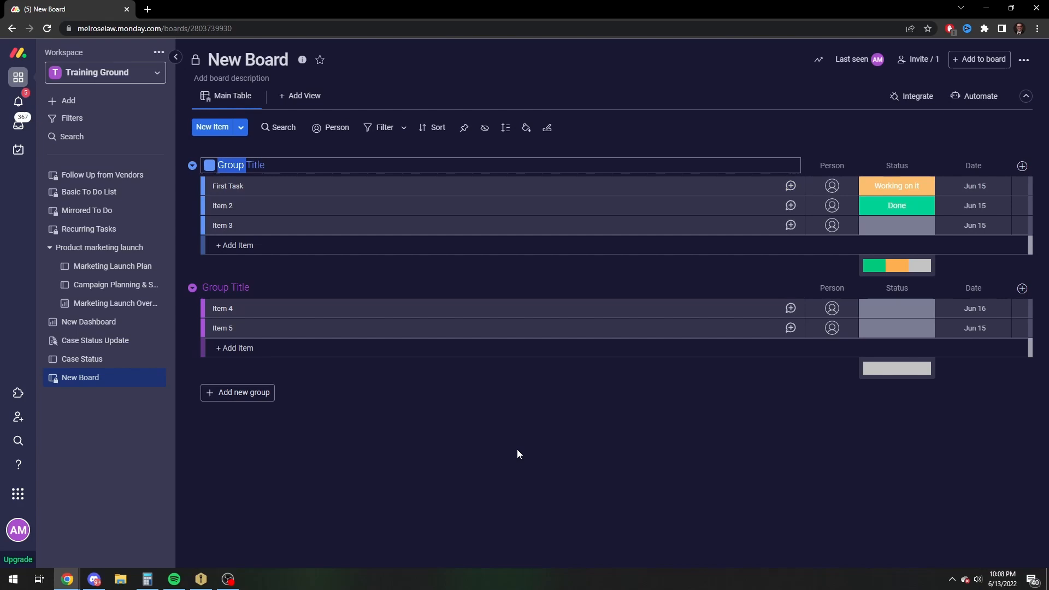
triple_click(241, 164)
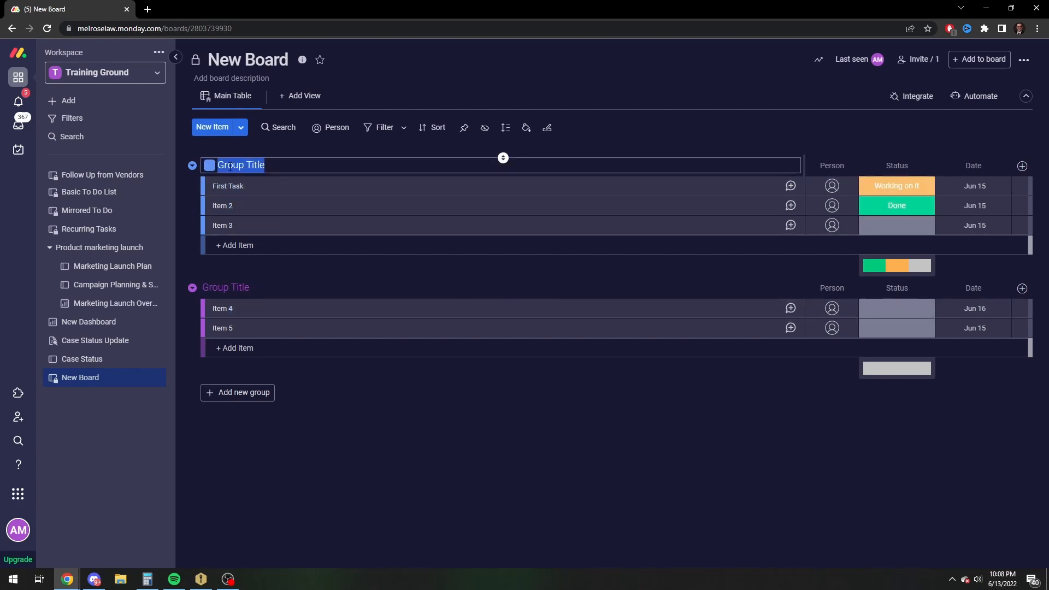
text(To do)
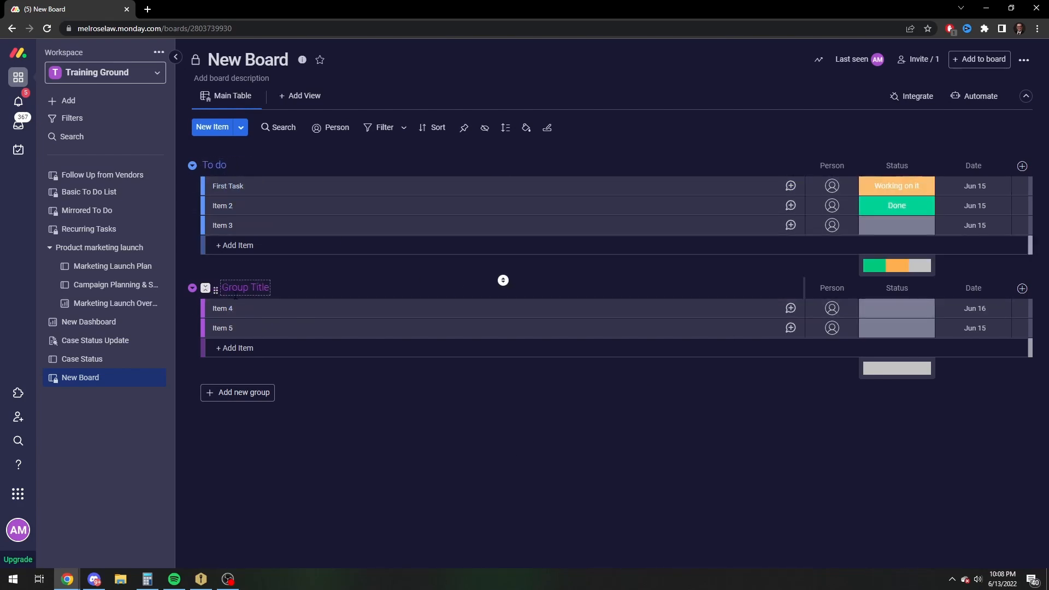
text(Urgent)
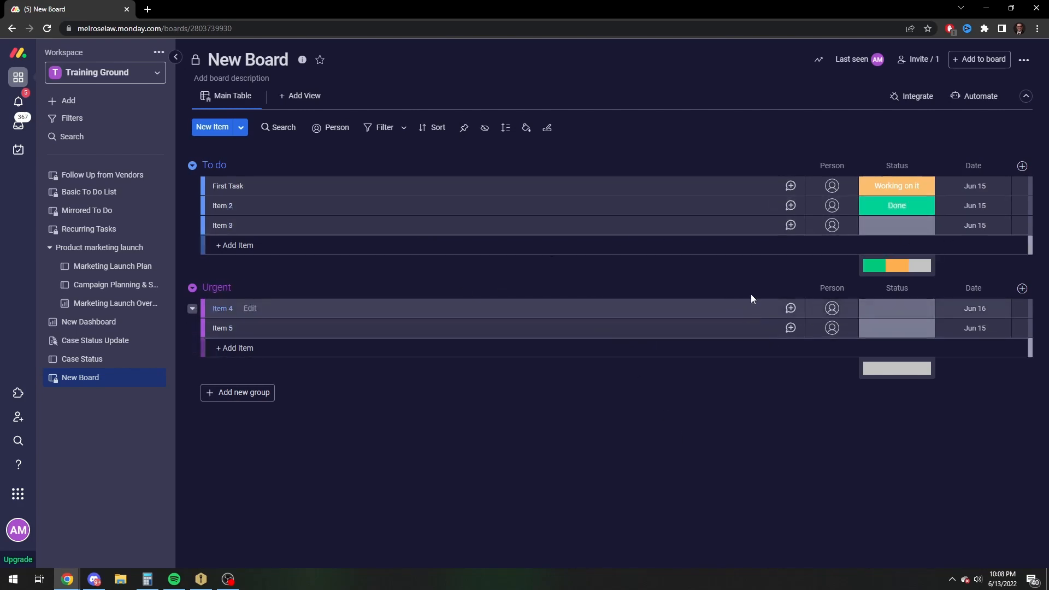
Select all five items and delete them, confirming the deletion
click(208, 205)
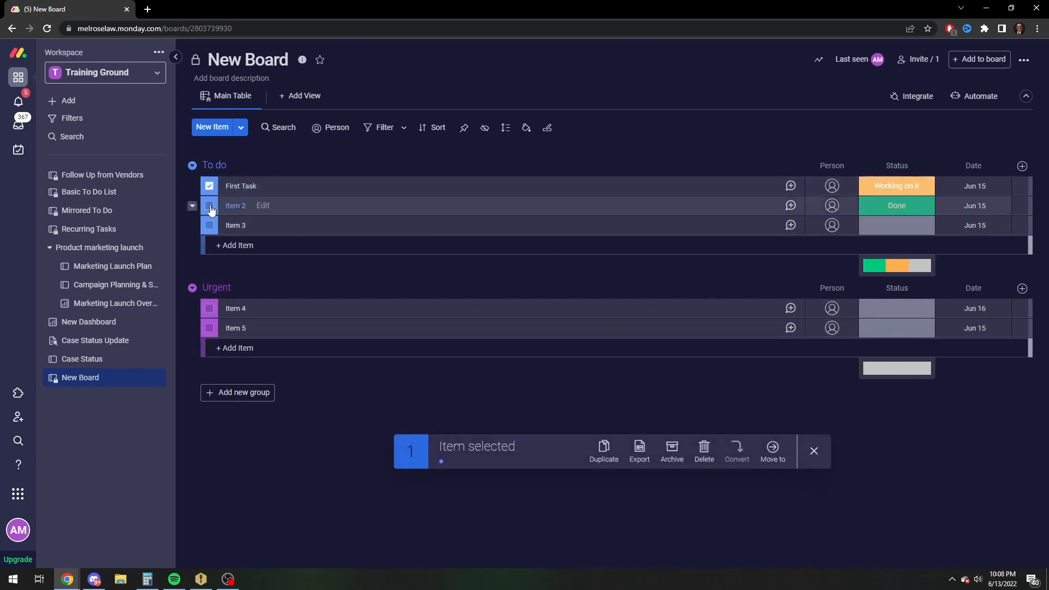
click(209, 205)
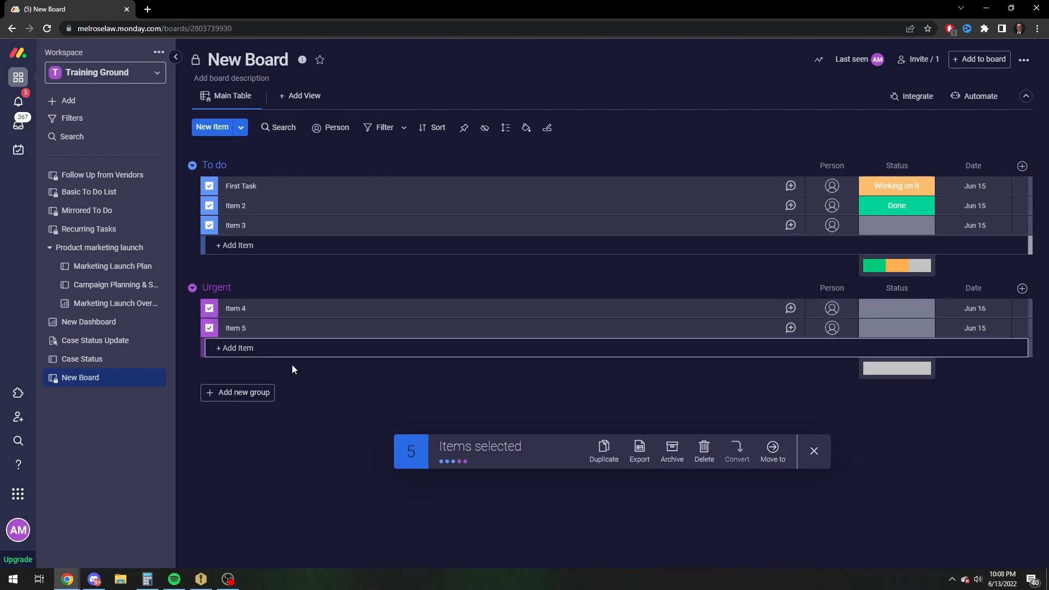
click(703, 450)
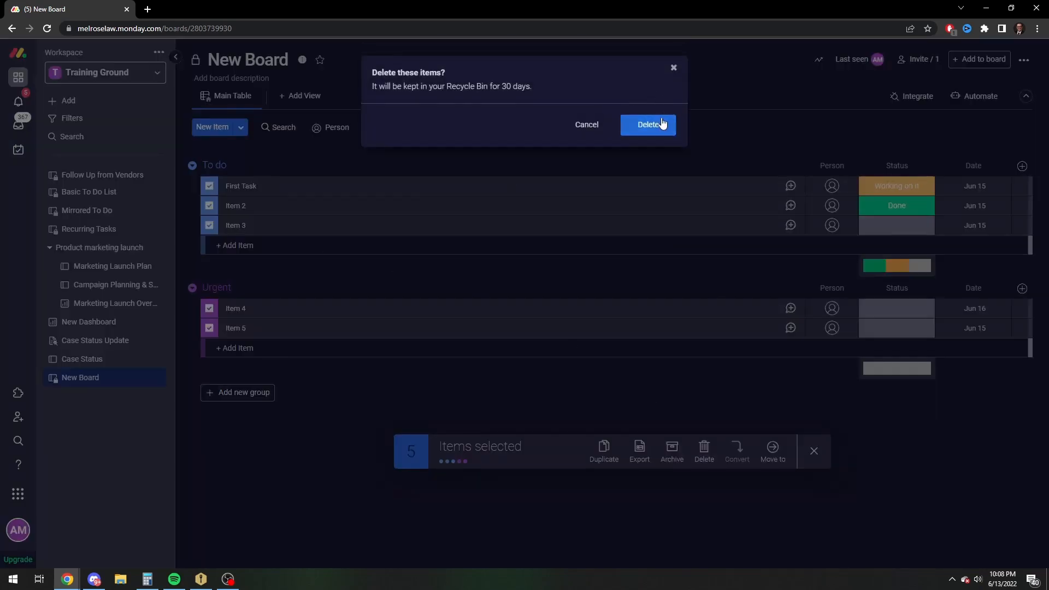
click(647, 124)
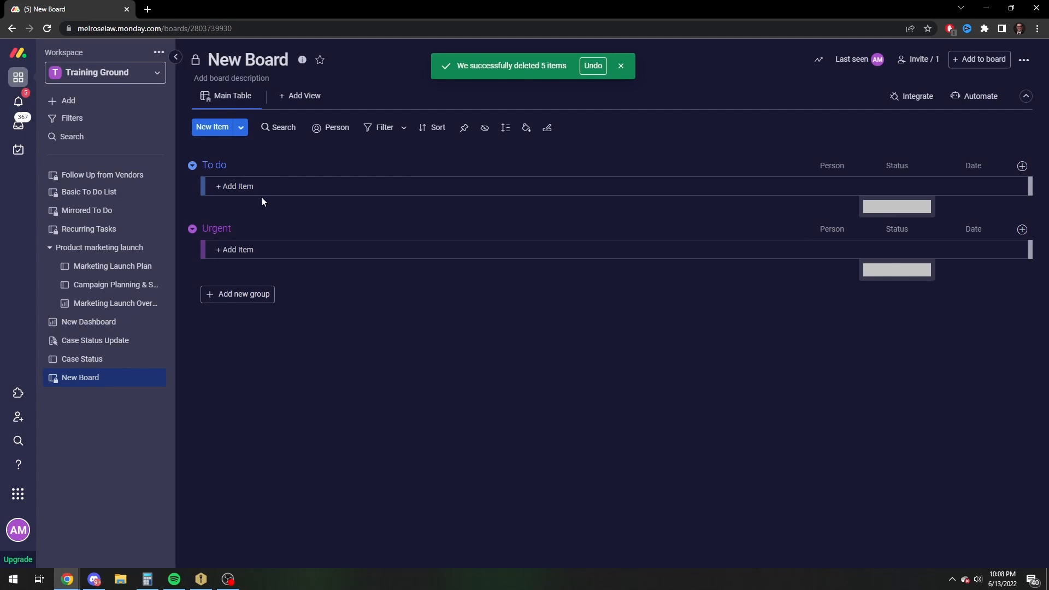
Add the item 'I really need to get this done' to the To do group
text(I really ne)
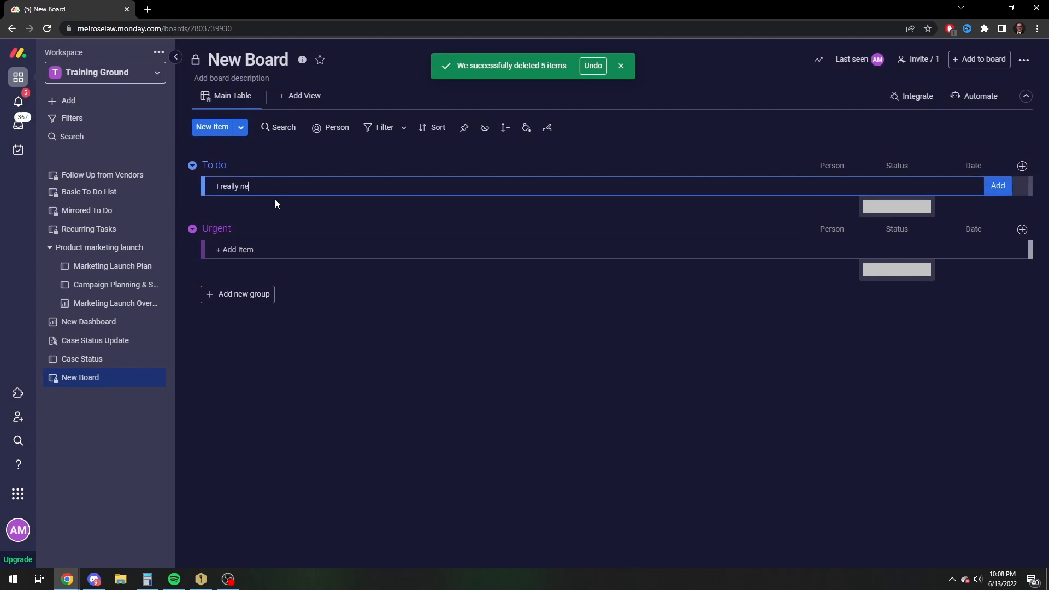
text(ed to get this done)
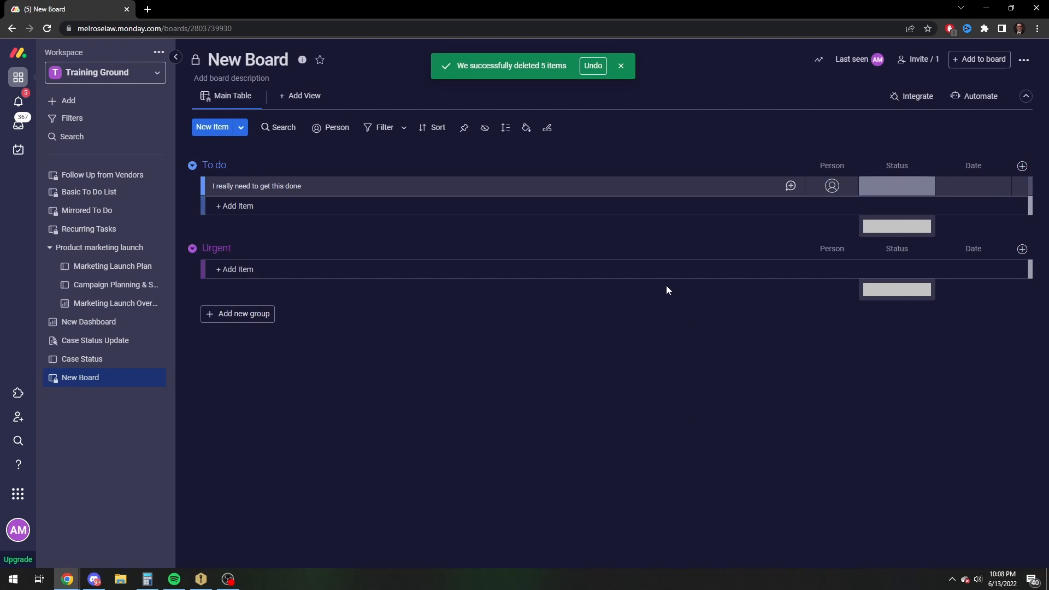
mouse_move(803, 377)
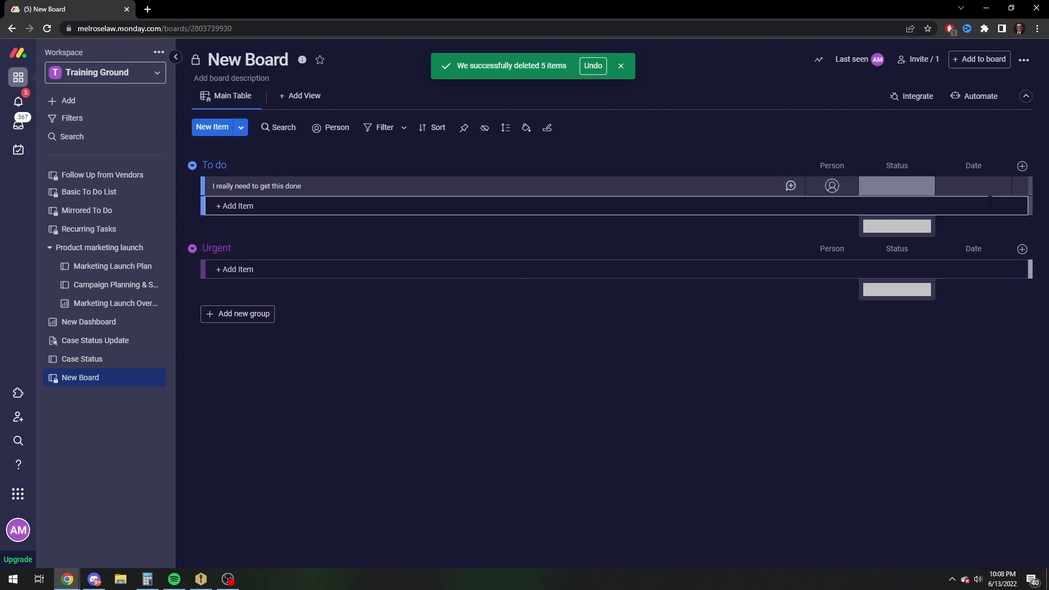
Set that item's Date to June 20, 2022 in the date picker
click(971, 186)
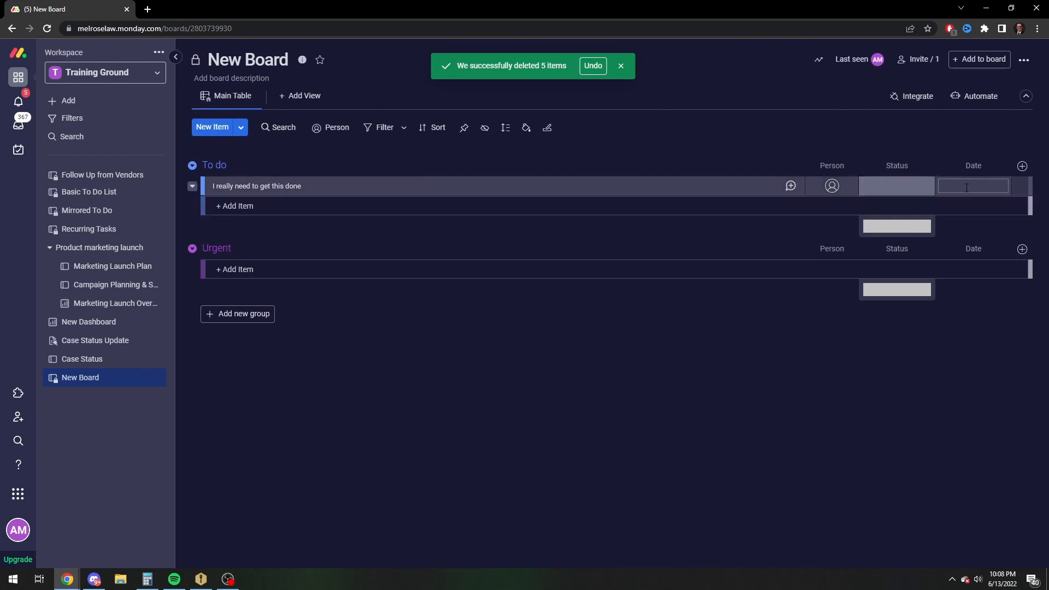
click(972, 186)
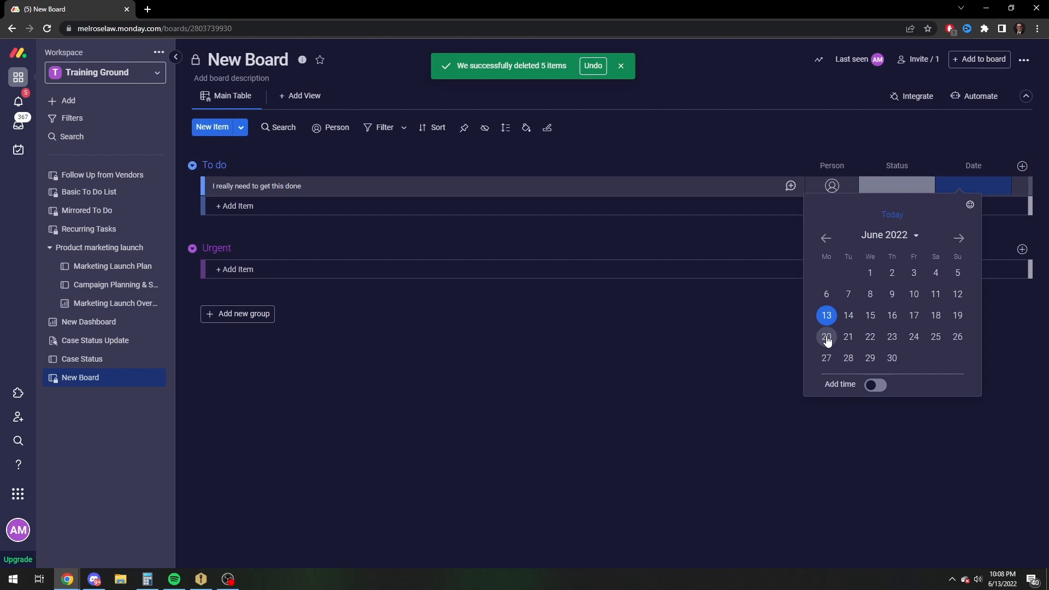
click(825, 337)
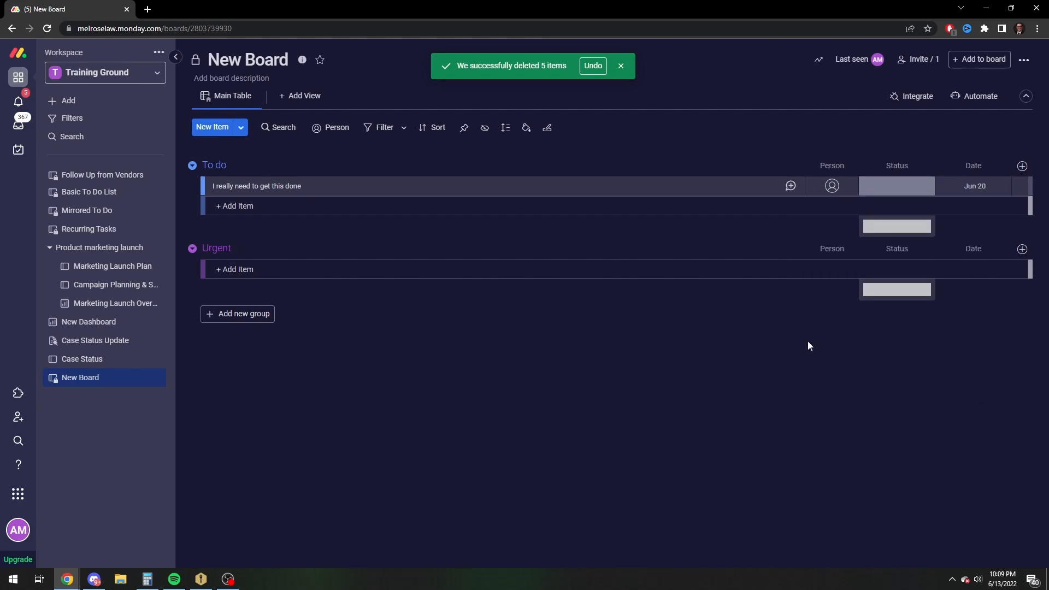
mouse_move(600, 368)
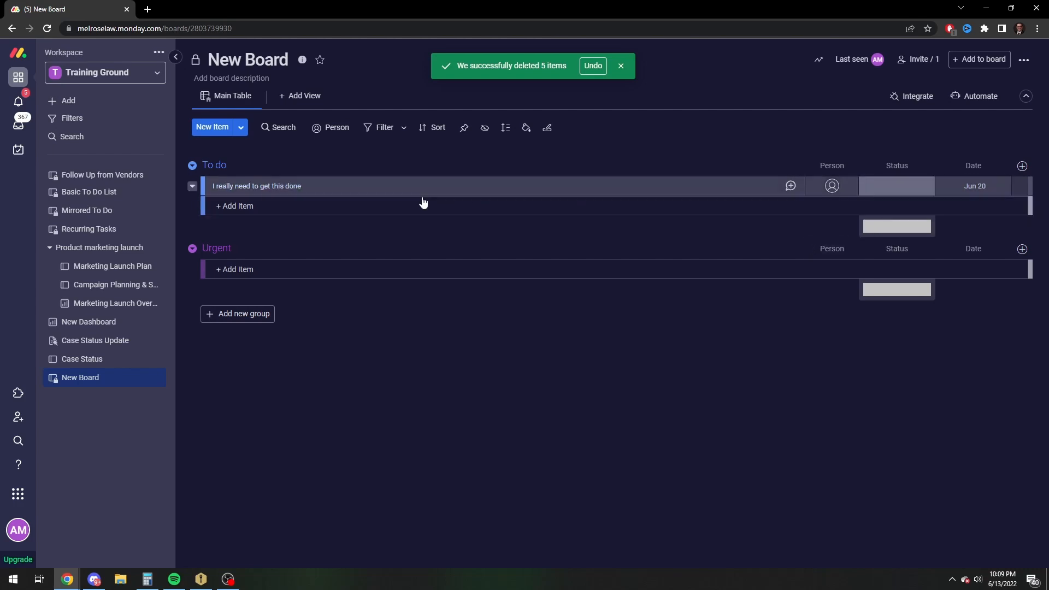
Add item 1 to To do and date the new items June 20
click(234, 205)
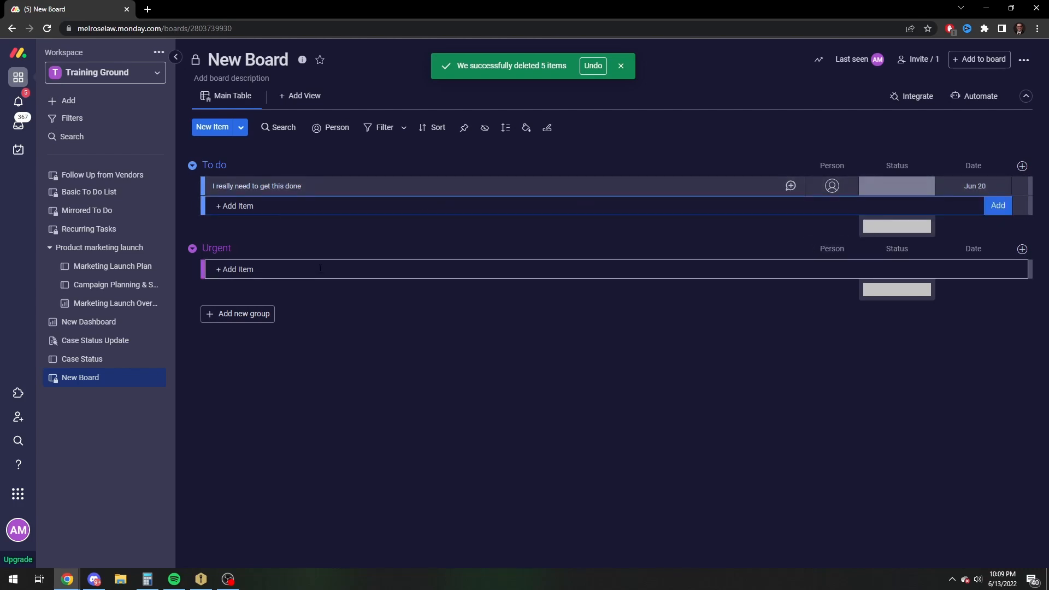
text(1)
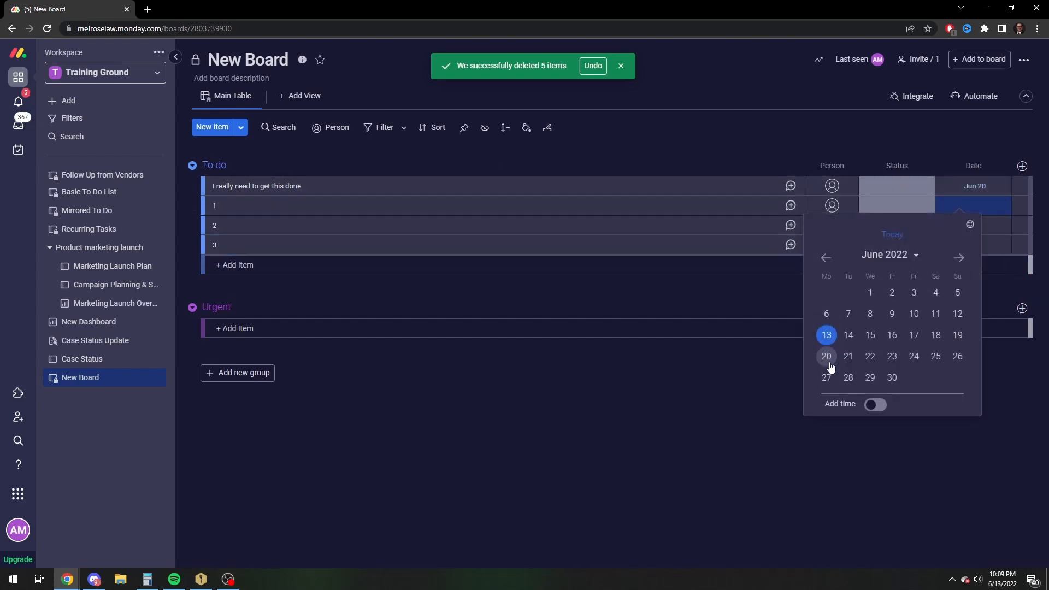
click(825, 356)
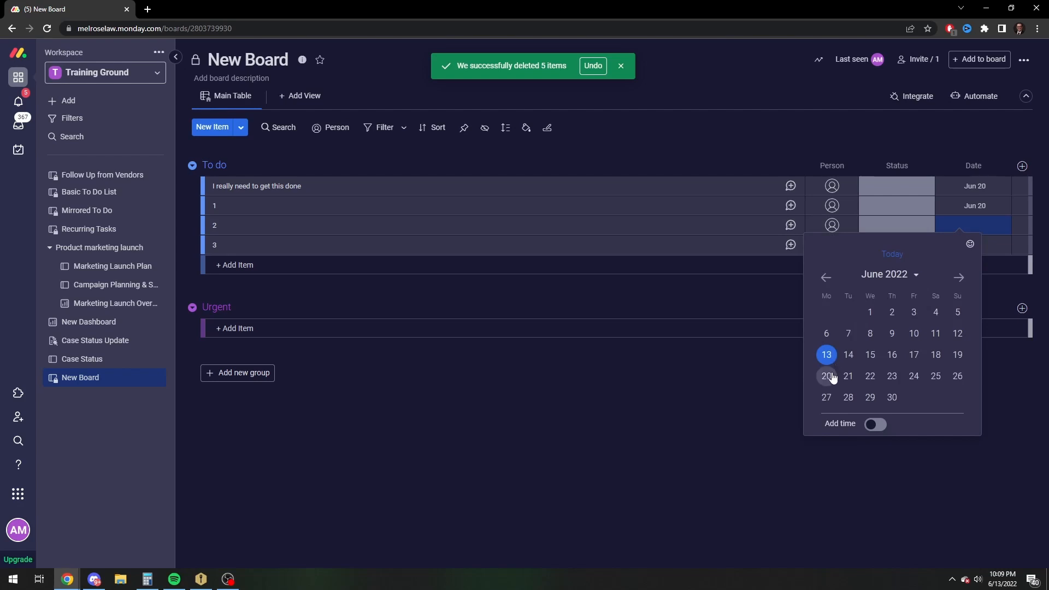
click(826, 375)
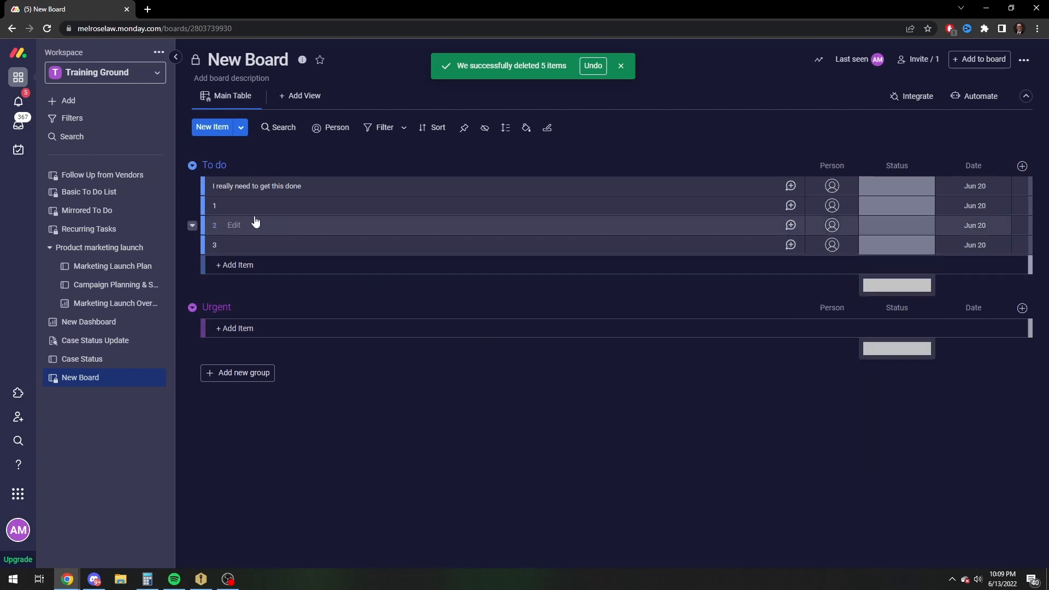
mouse_move(841, 73)
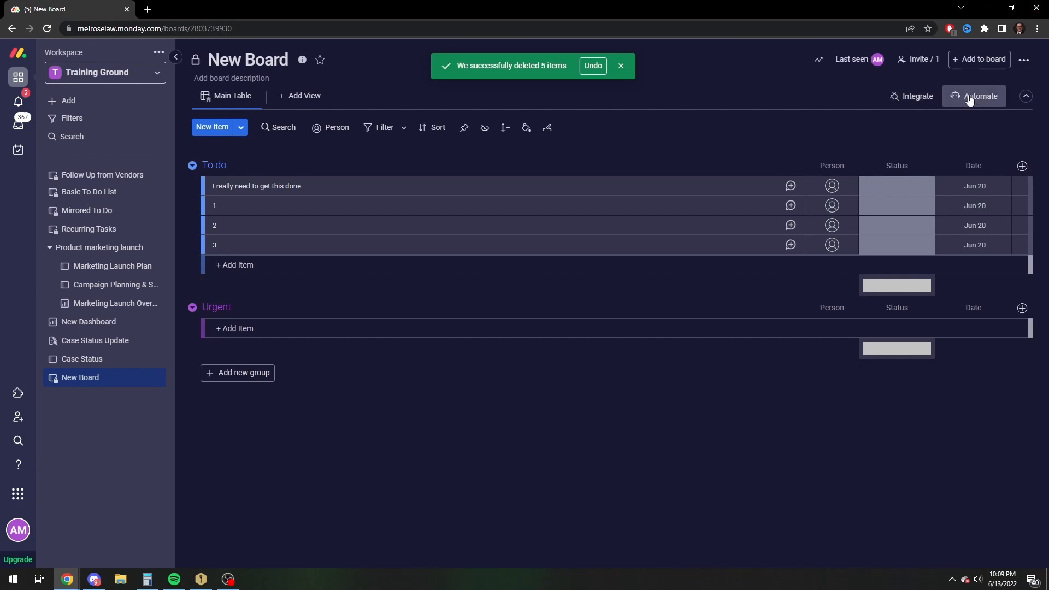
Start a custom board automation triggered when an item is created
click(981, 96)
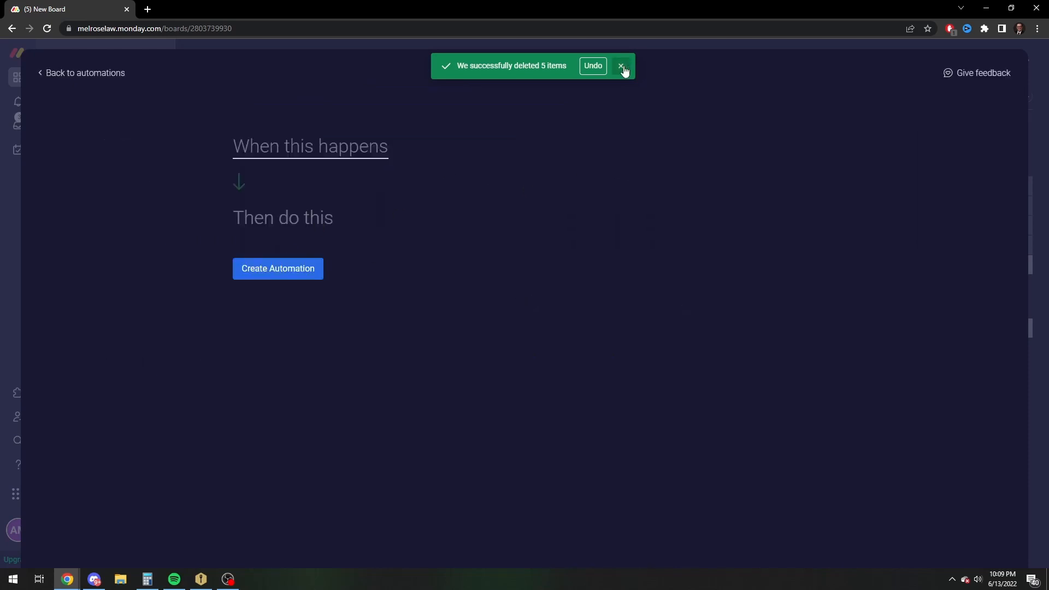
click(310, 146)
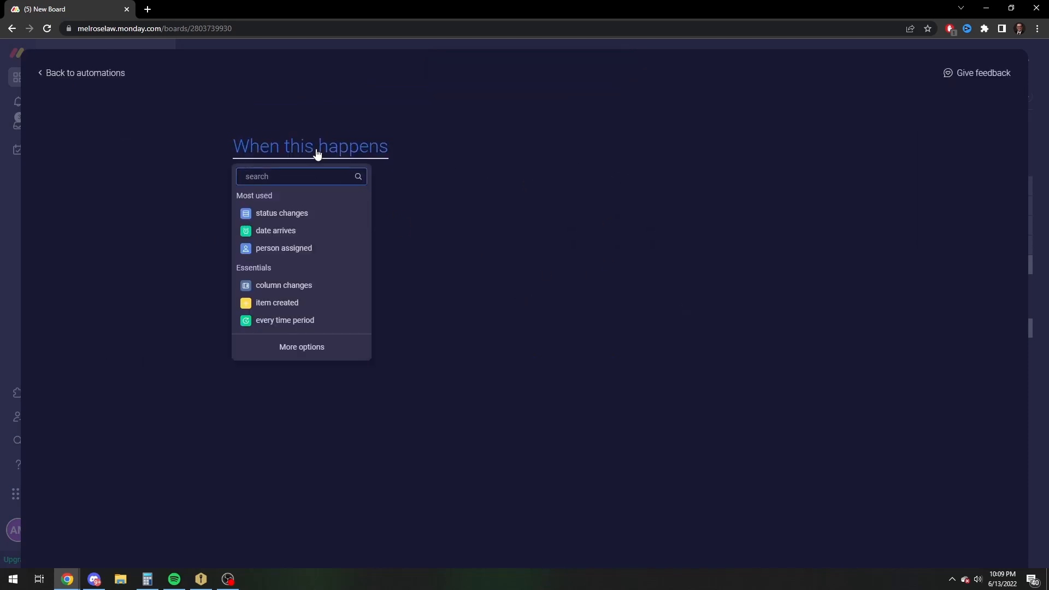
click(276, 302)
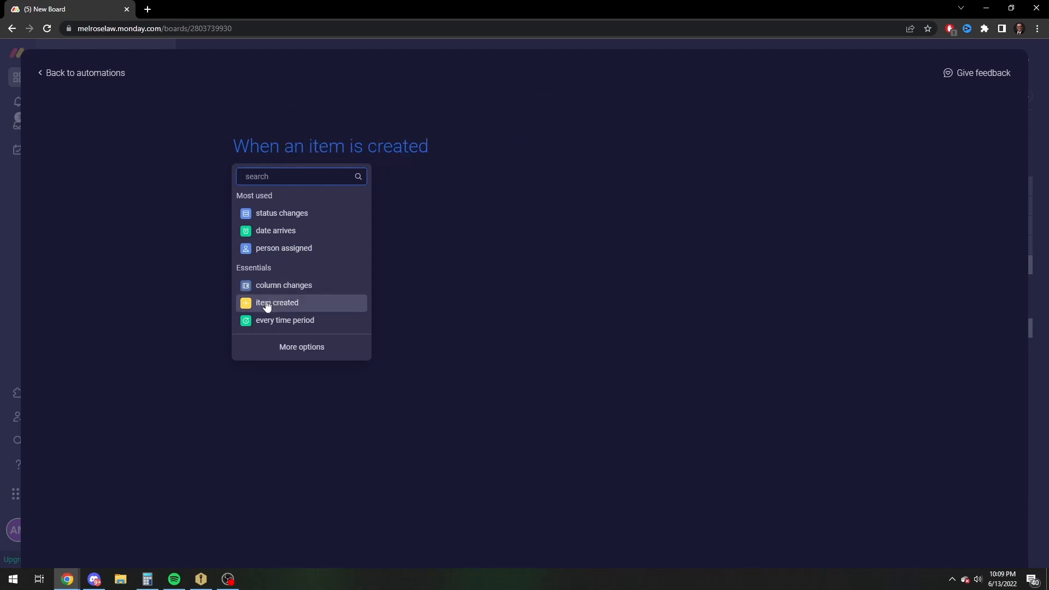
click(276, 302)
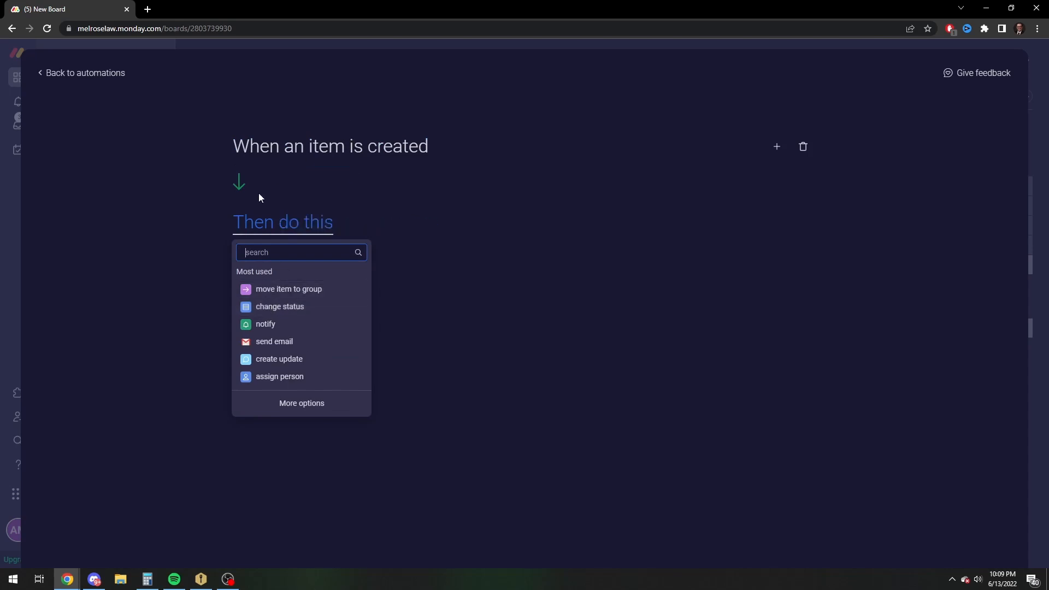
mouse_move(271, 203)
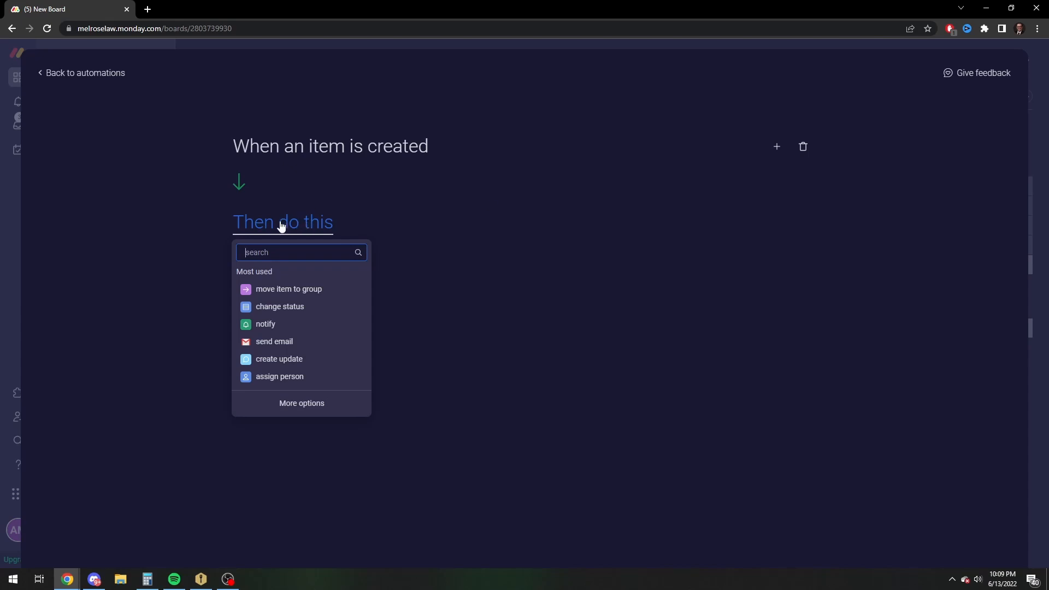
Search 'date' and make 'set Date to today' the automation's action
text(date)
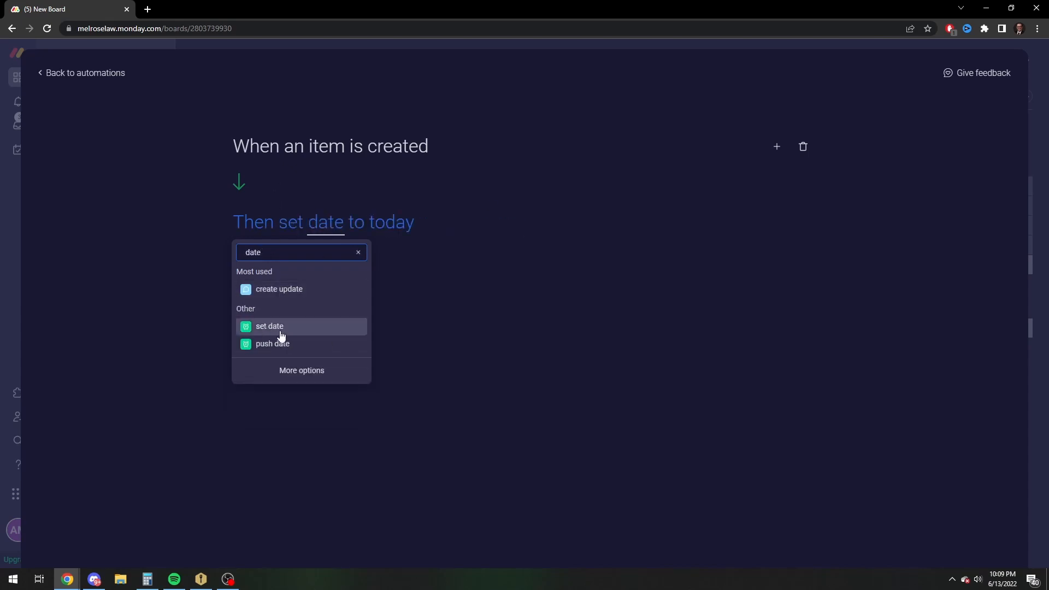
click(272, 343)
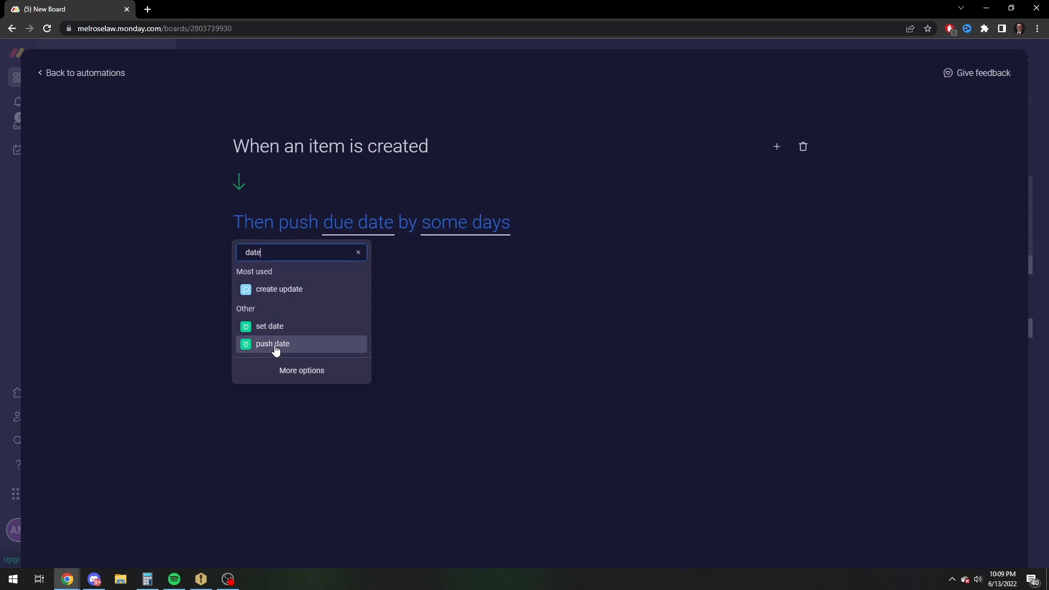
click(270, 325)
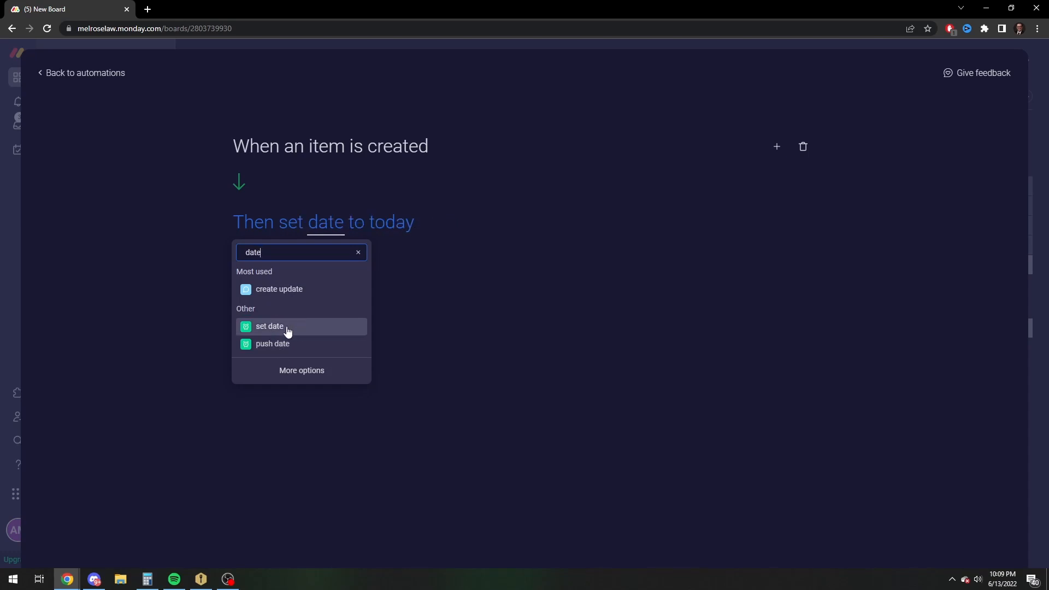
click(269, 325)
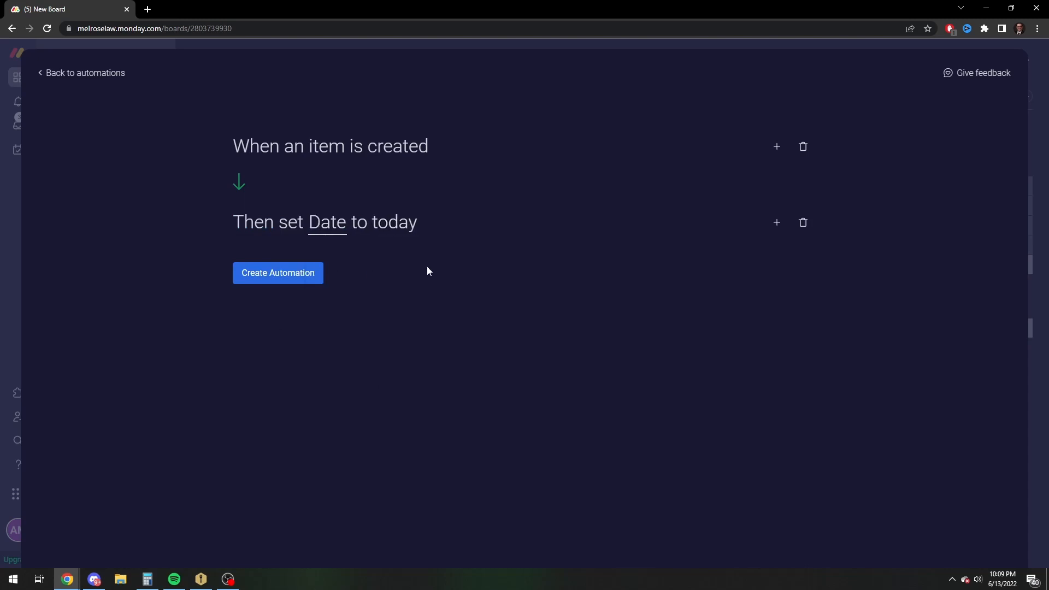
mouse_move(110, 181)
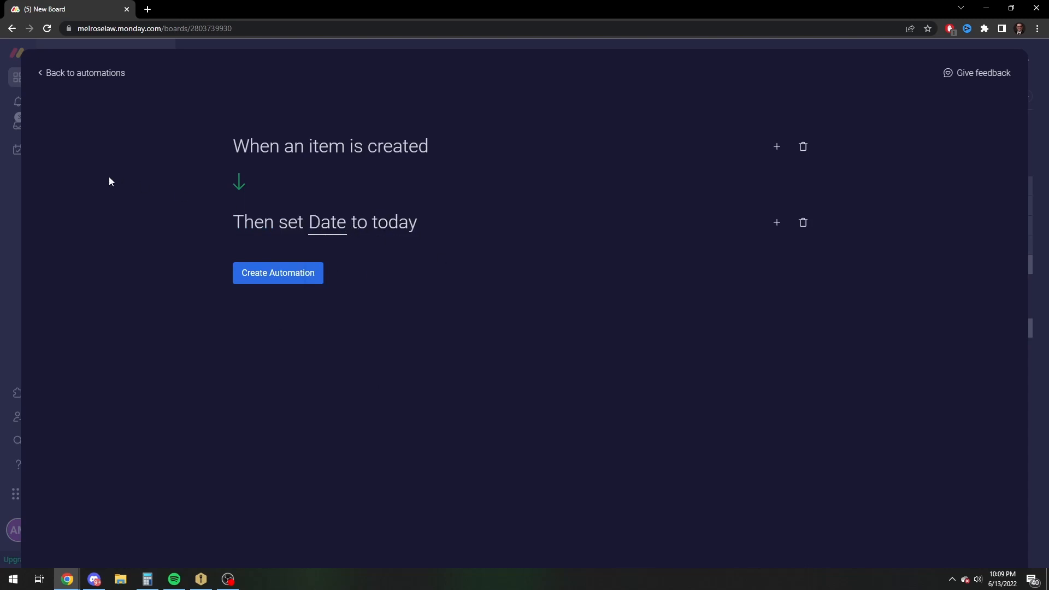
mouse_move(311, 231)
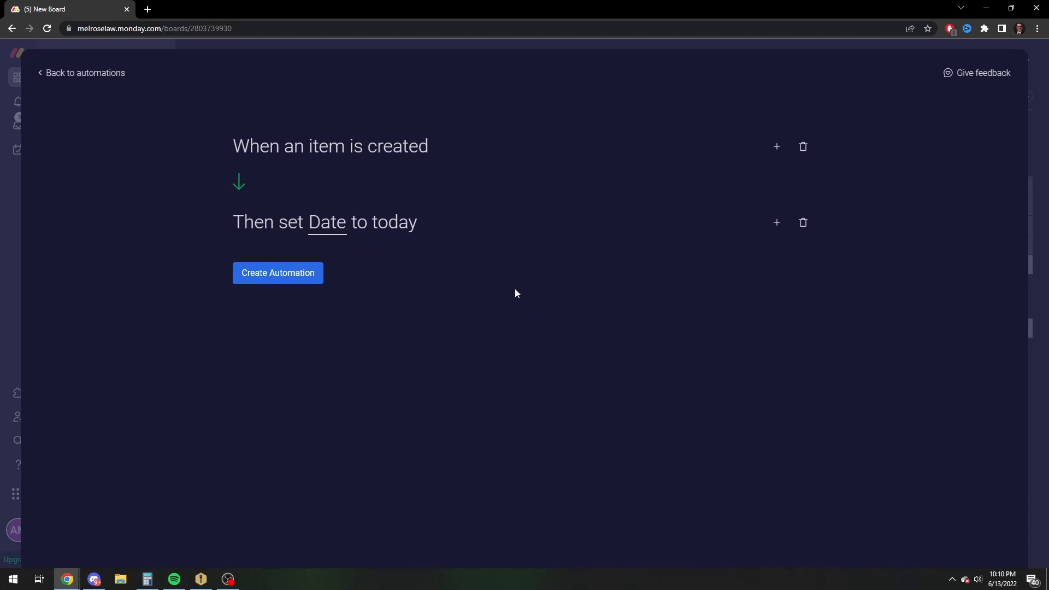
mouse_move(775, 222)
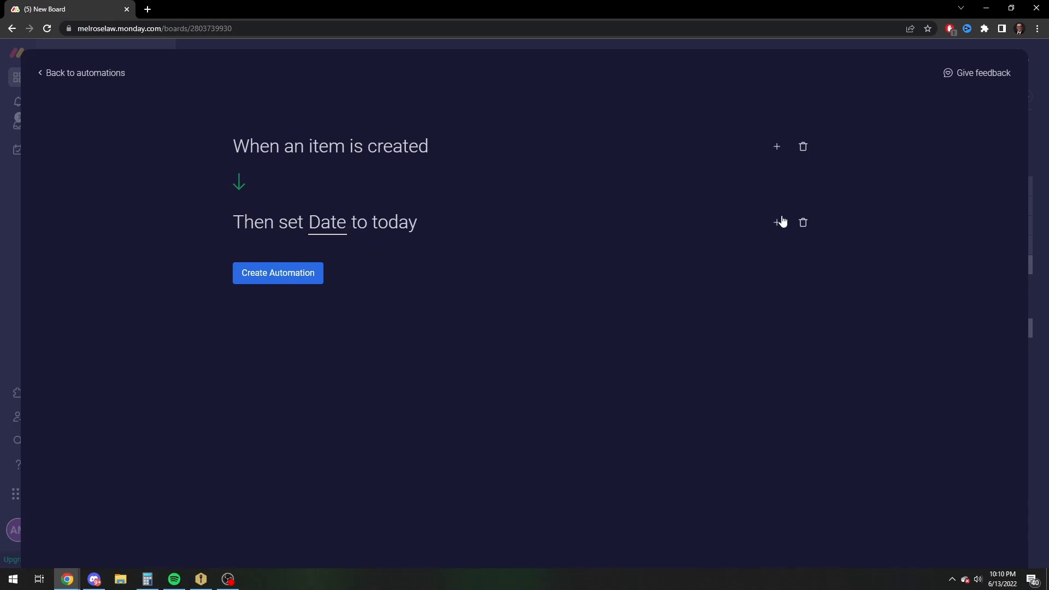
Add a second action that pushes the Date column
click(775, 221)
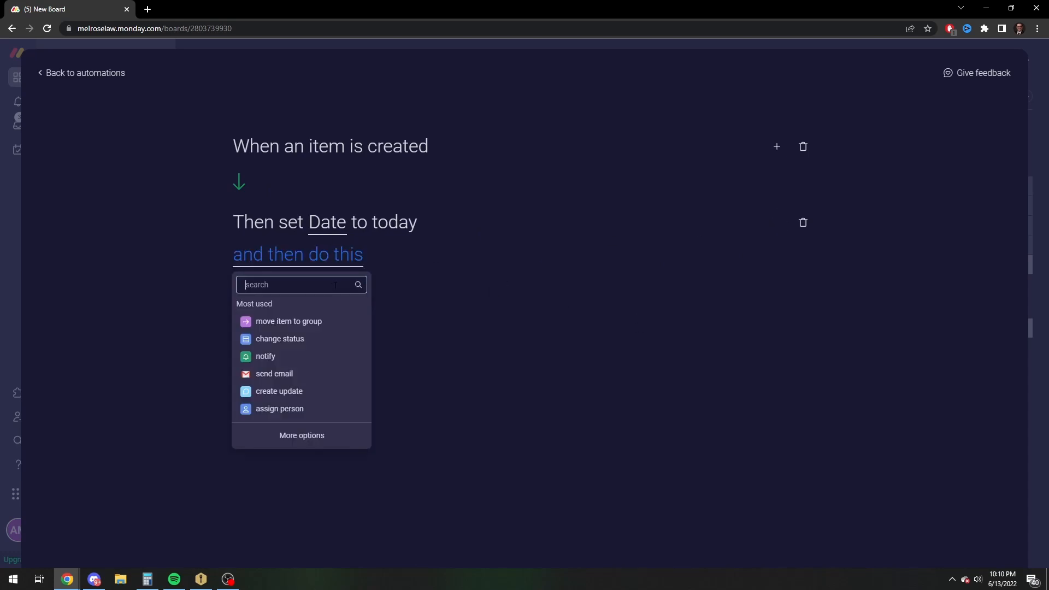
text(date)
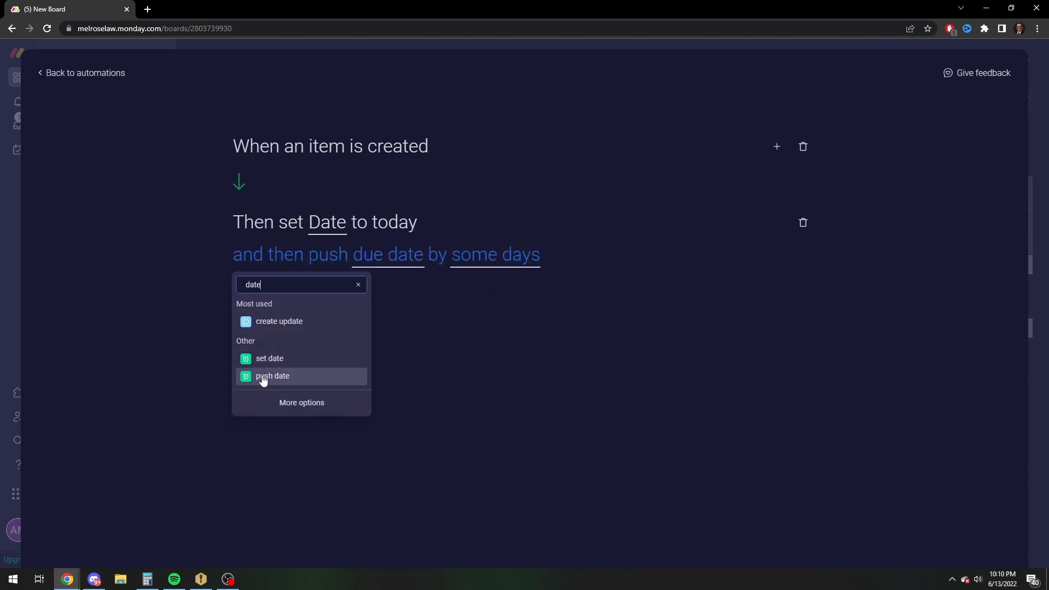
click(271, 375)
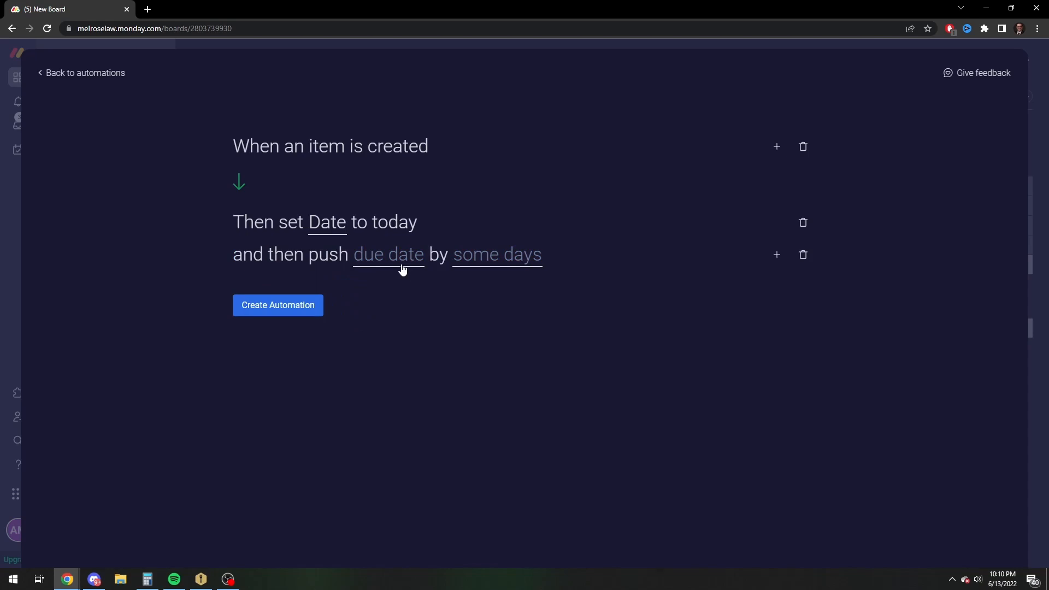
click(388, 254)
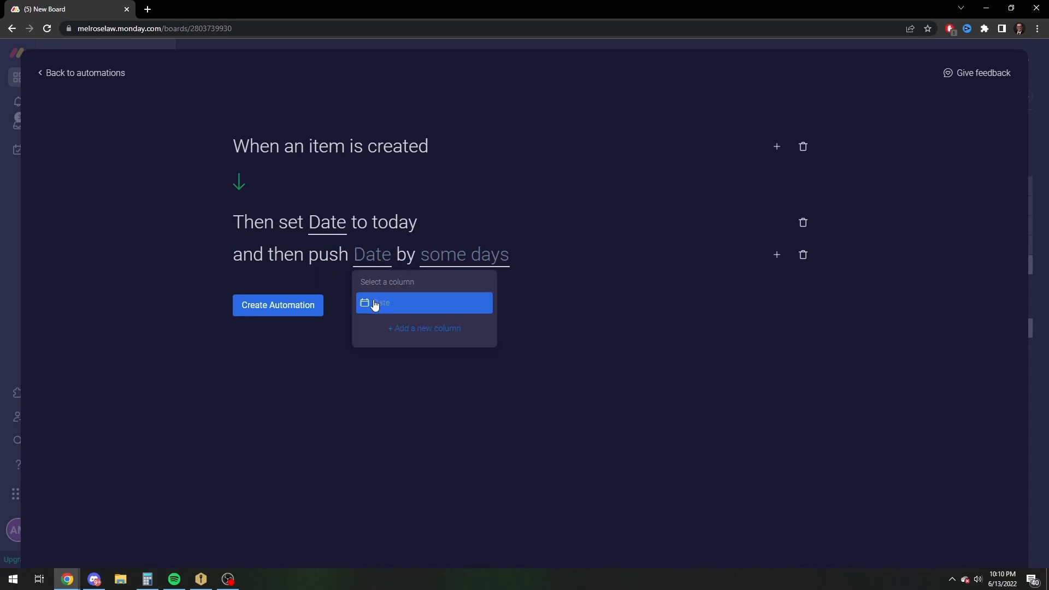
click(379, 302)
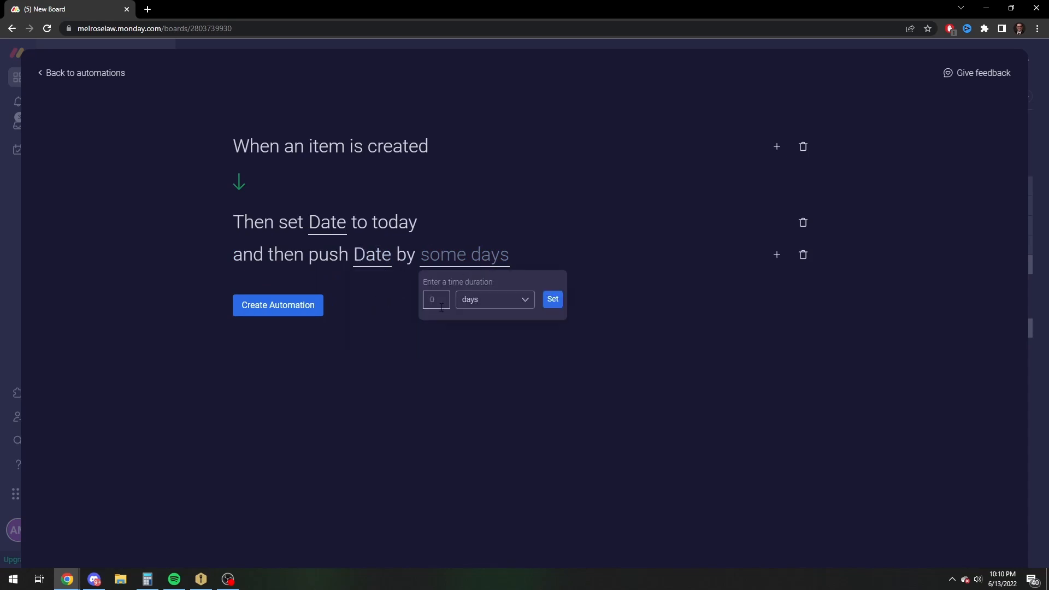
Set the push duration to 1 week and create the automation
click(551, 298)
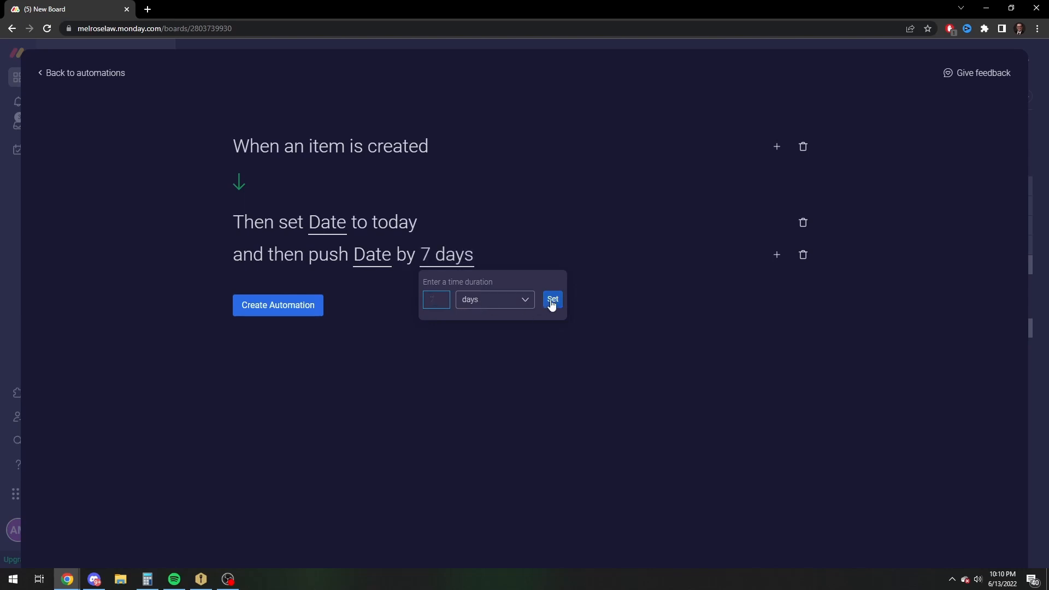
click(494, 298)
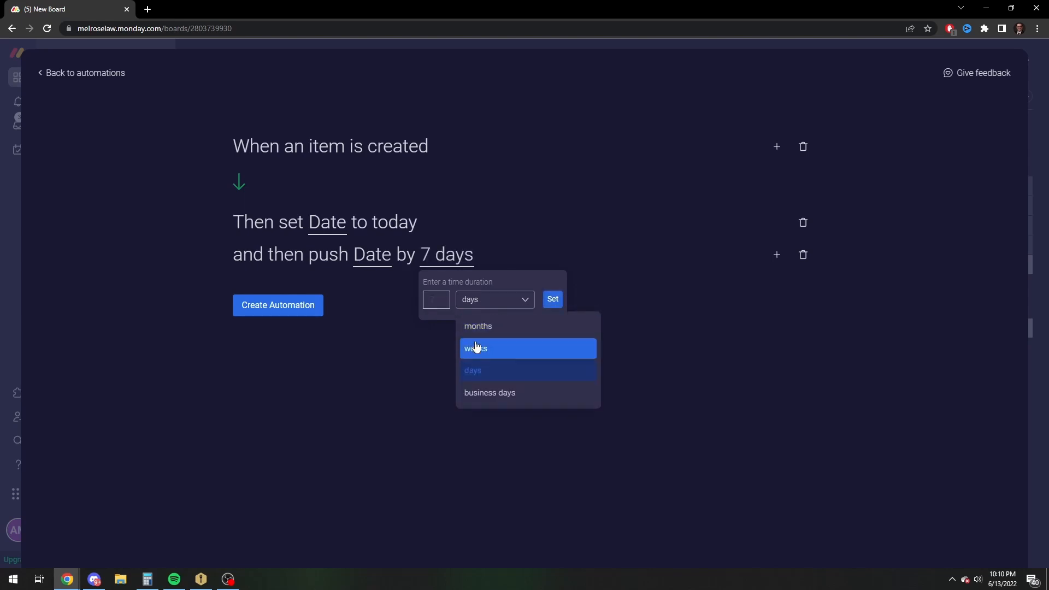
click(476, 348)
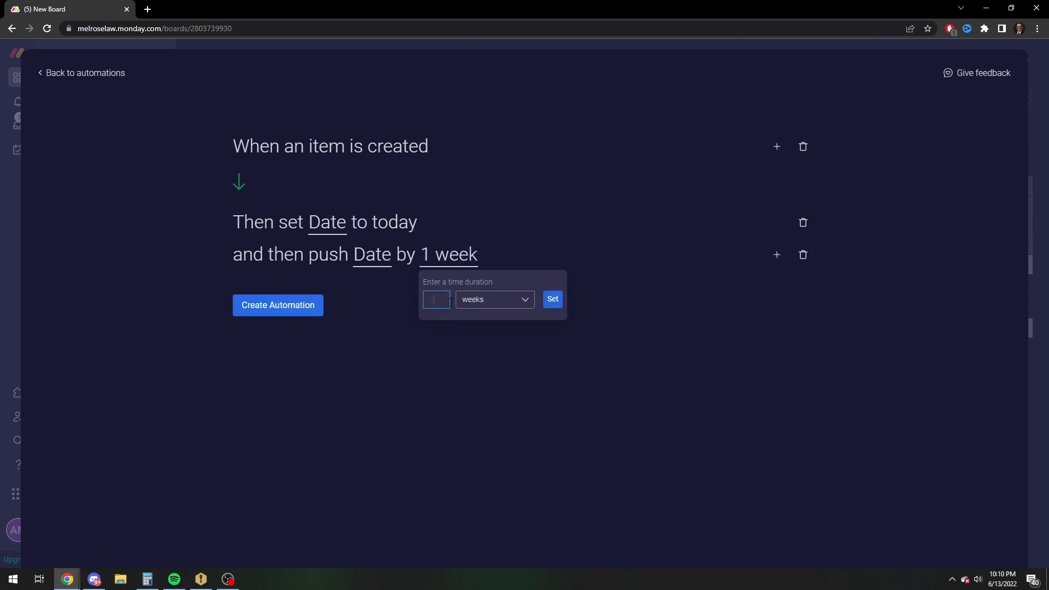
click(276, 305)
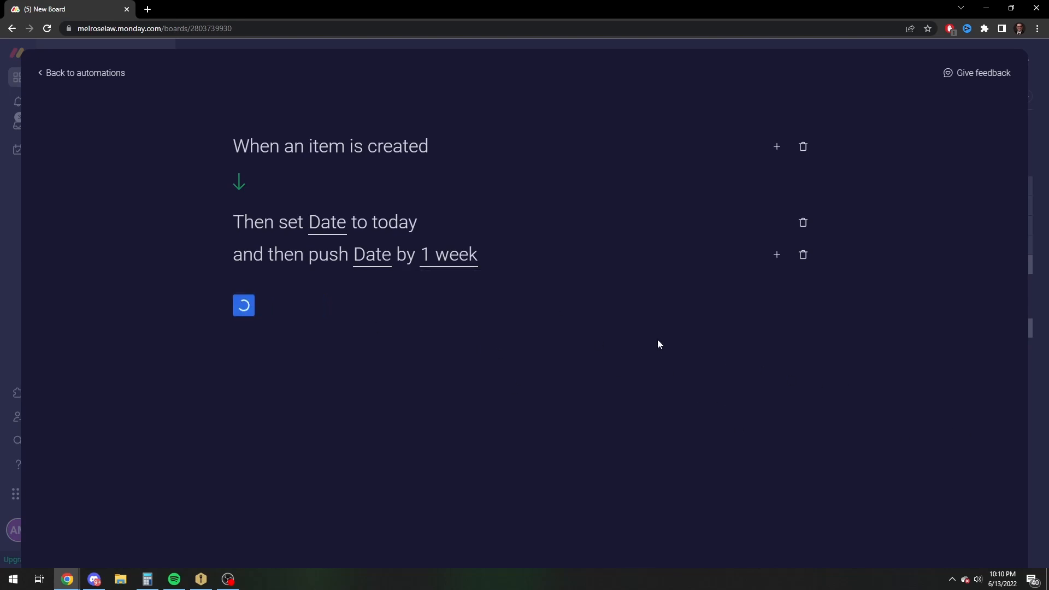
click(243, 304)
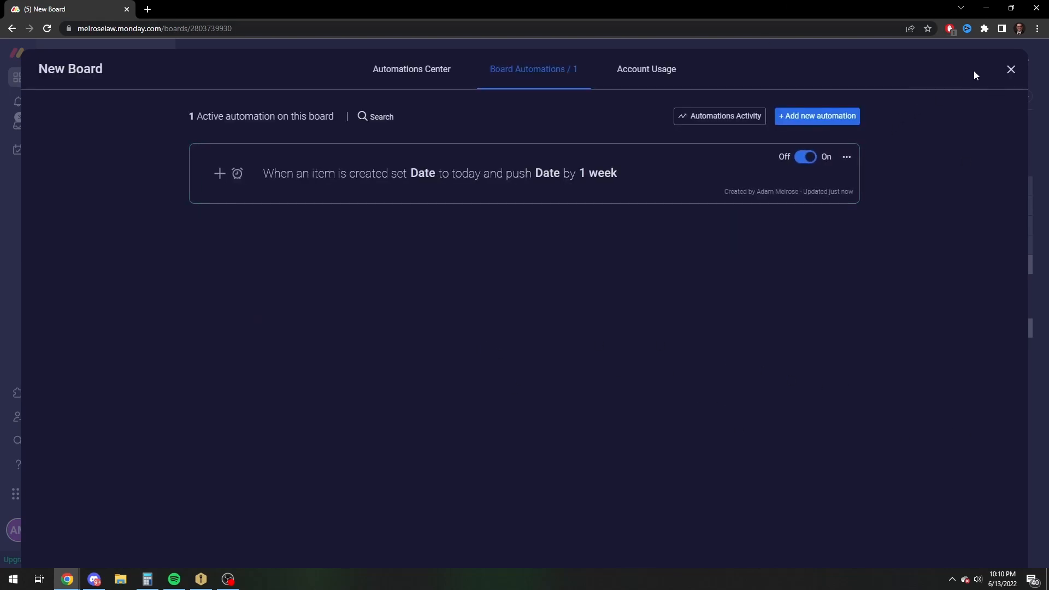
Close Automations and assign the listed team member to the To do items
click(1010, 69)
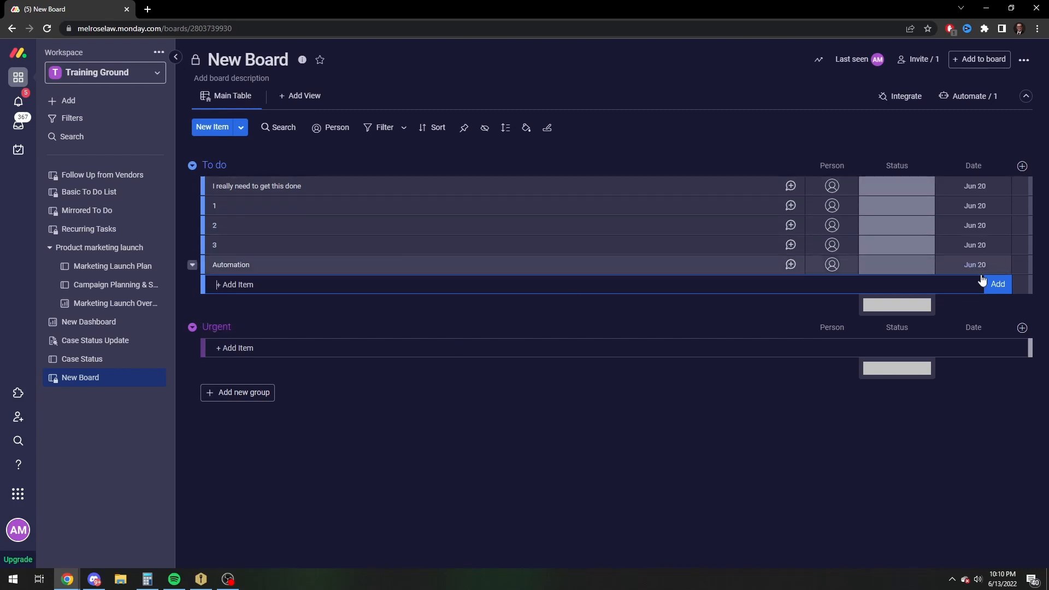
click(974, 264)
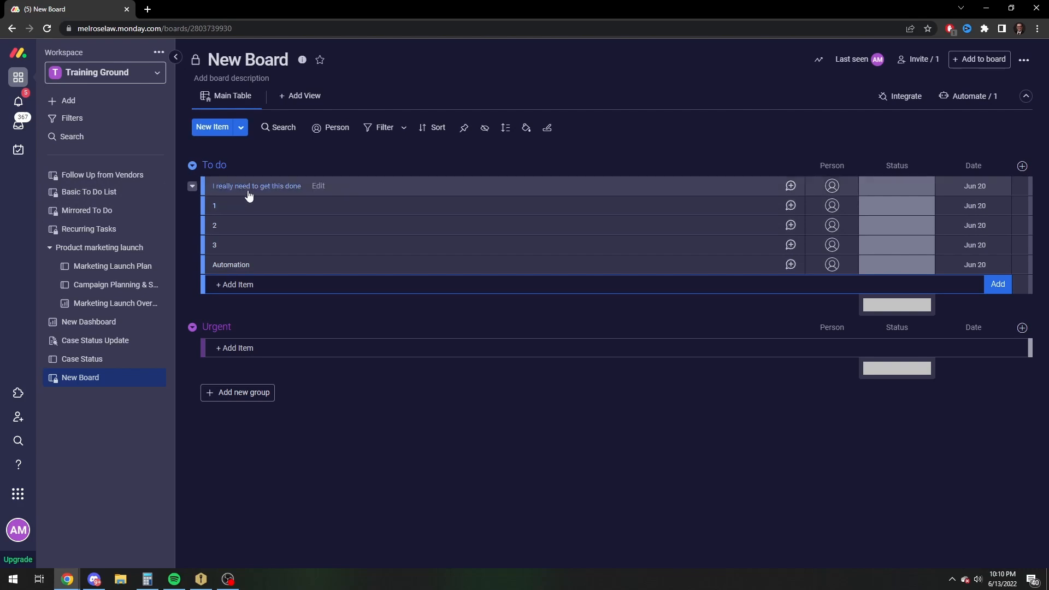
mouse_move(18, 102)
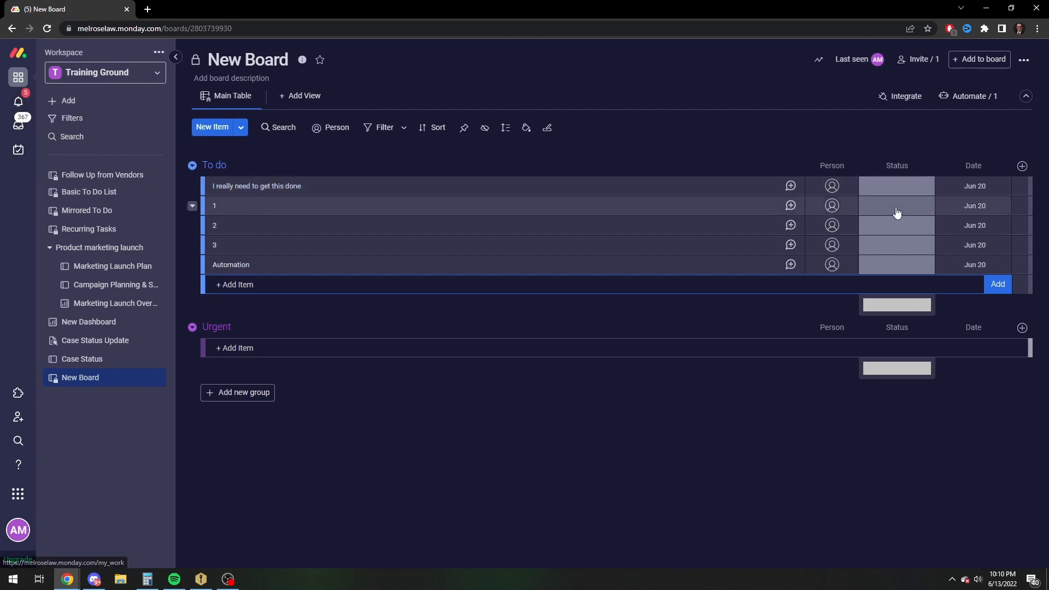
click(831, 185)
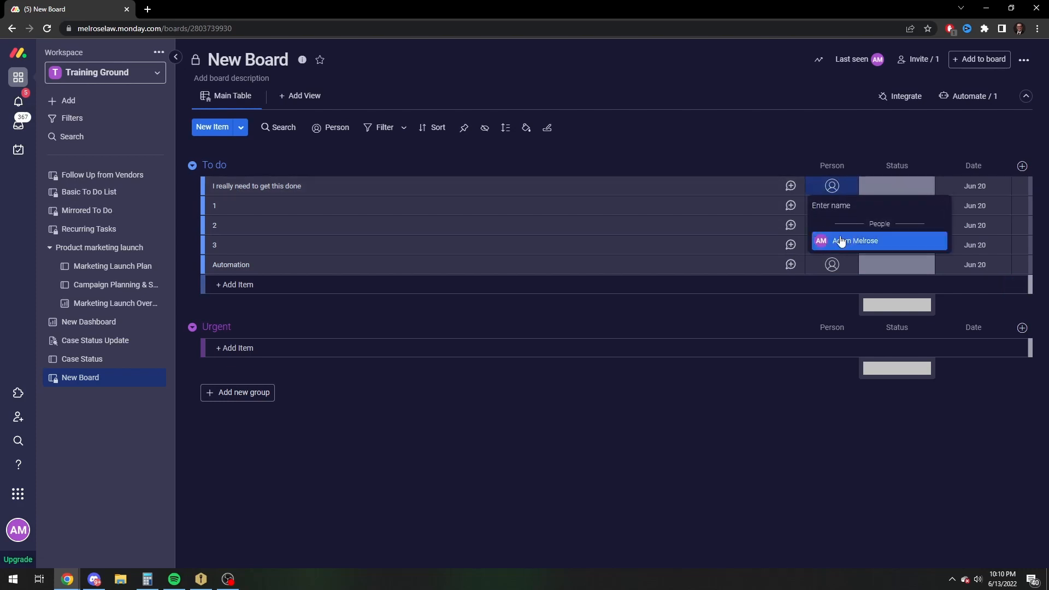
click(856, 240)
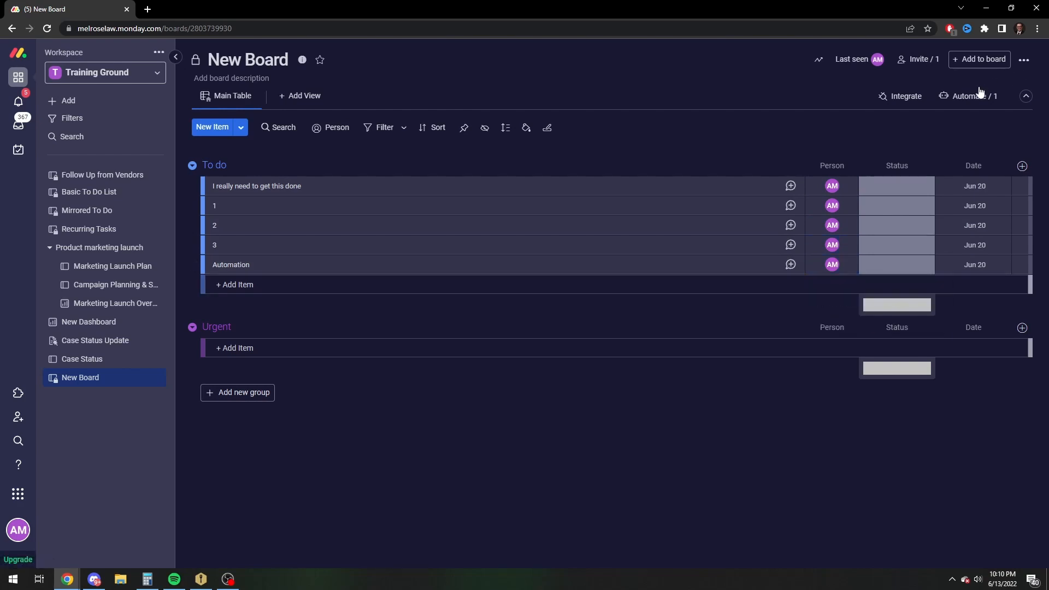
click(967, 95)
text(item)
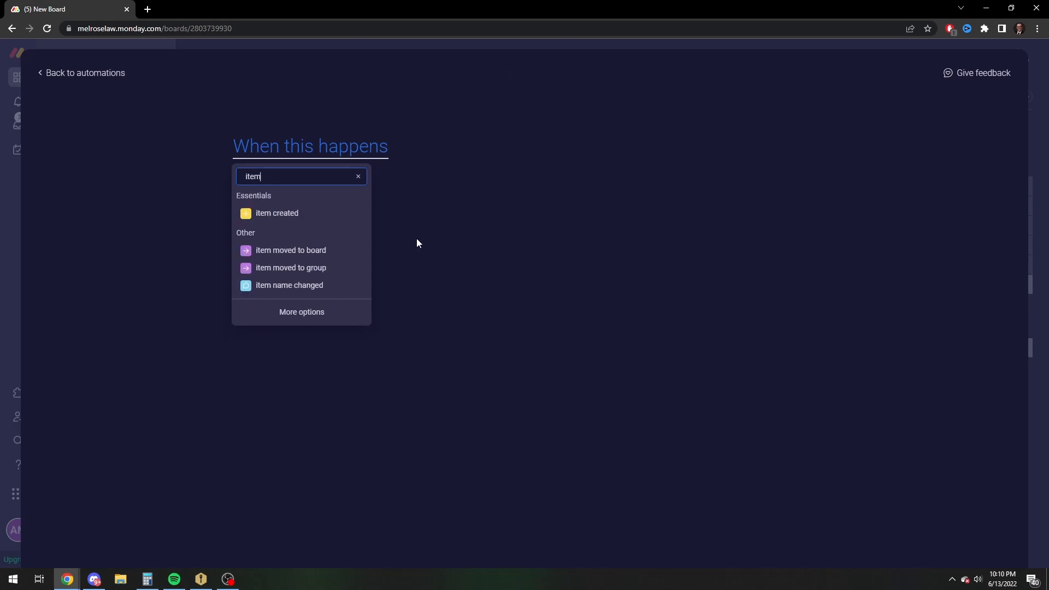
click(276, 212)
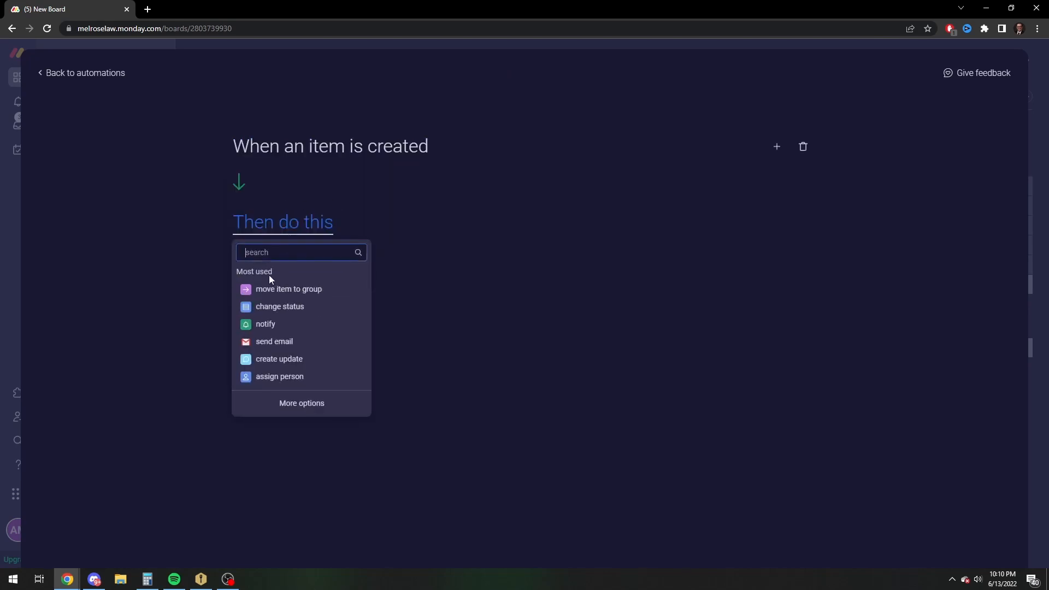
click(279, 376)
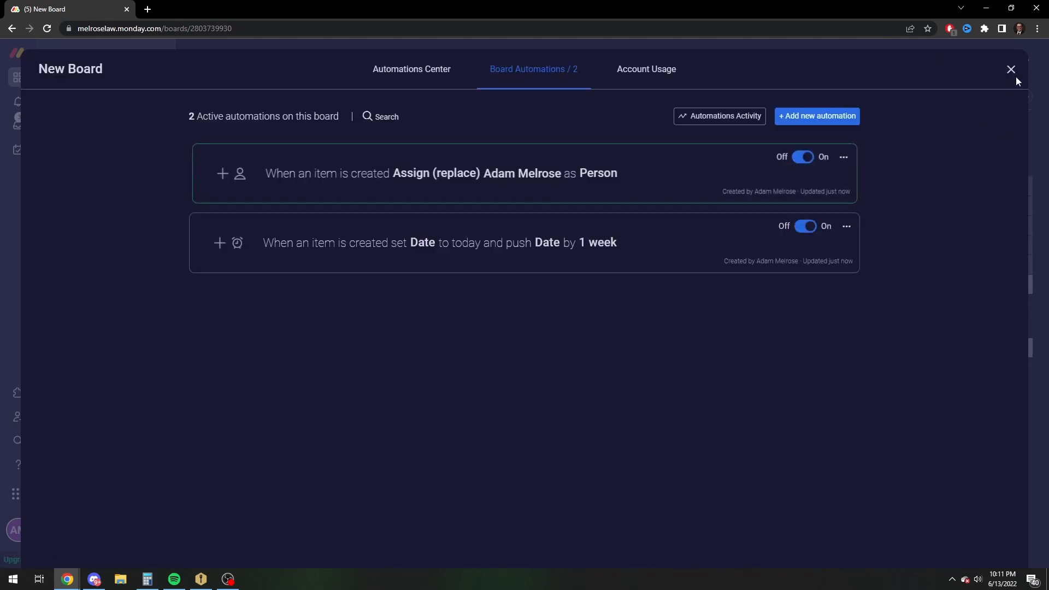
click(1009, 69)
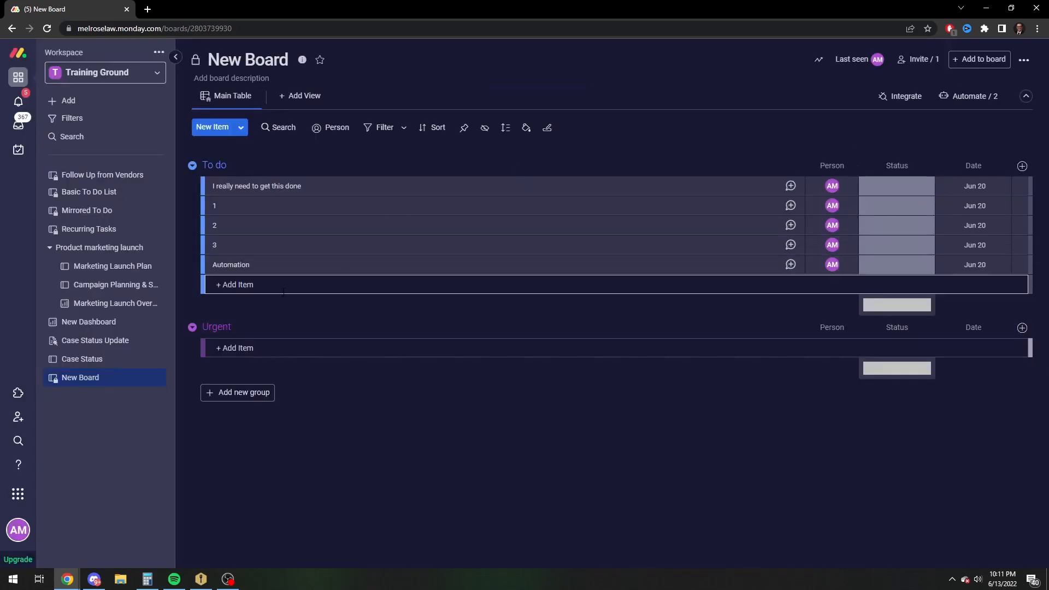
Add the 'Double Automation' item to To do and check its auto-filled Person and Jun 20 date
text(Double A)
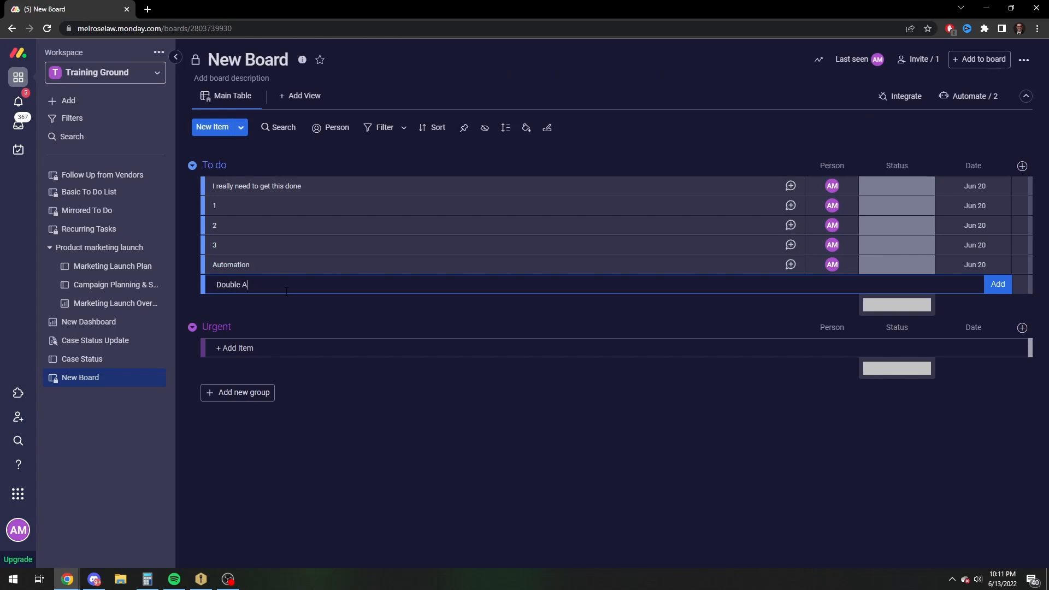
key(Enter)
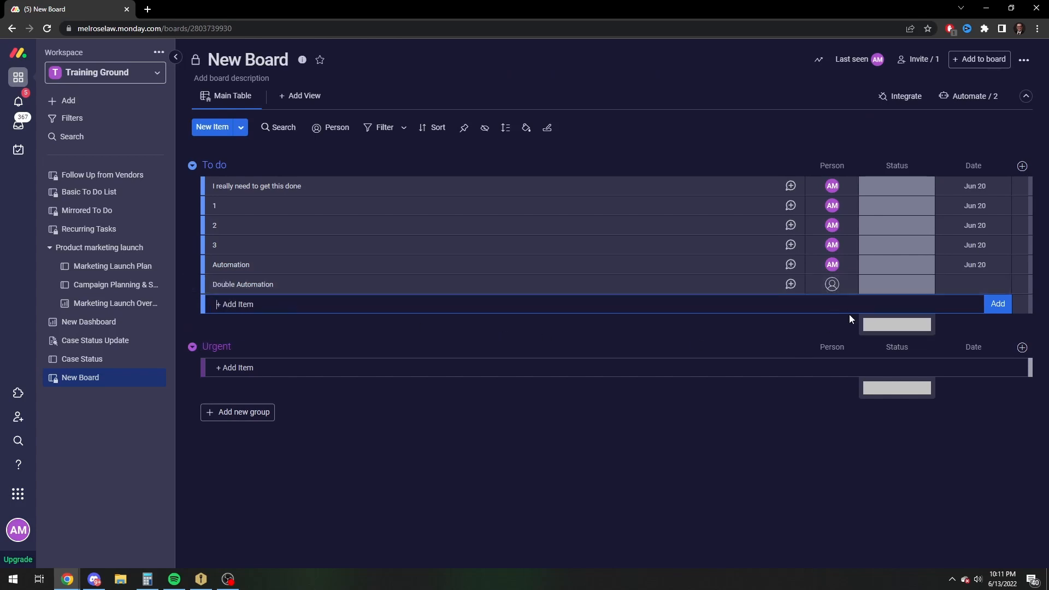
click(974, 283)
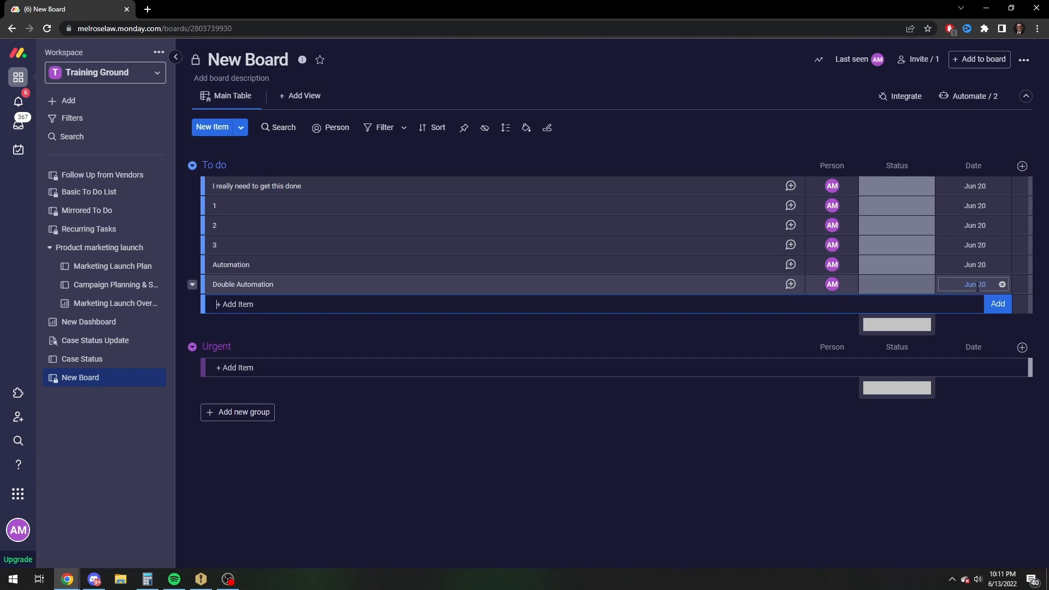